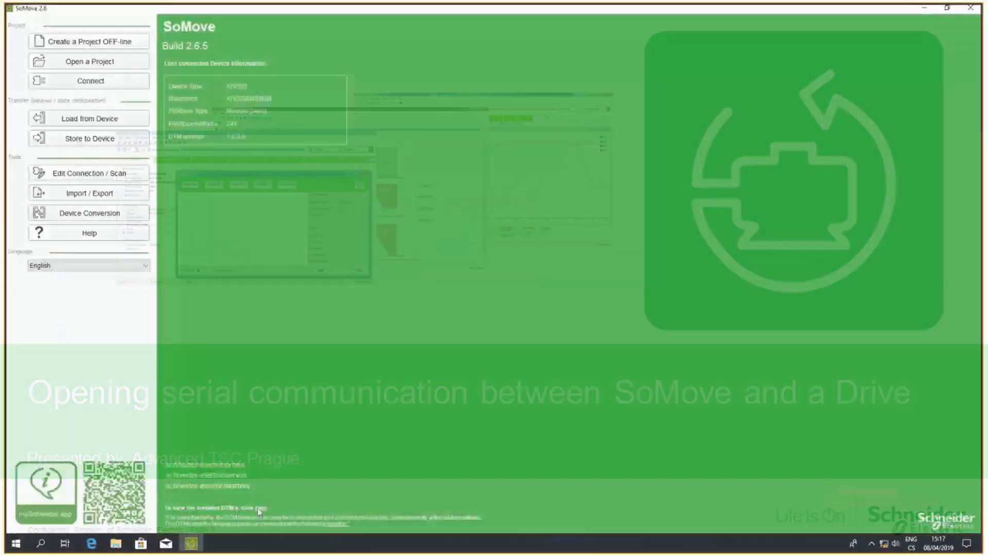
Open the installed DTM list and scroll through the Altivar, Altistart and Lexium versions
left_click(264, 508)
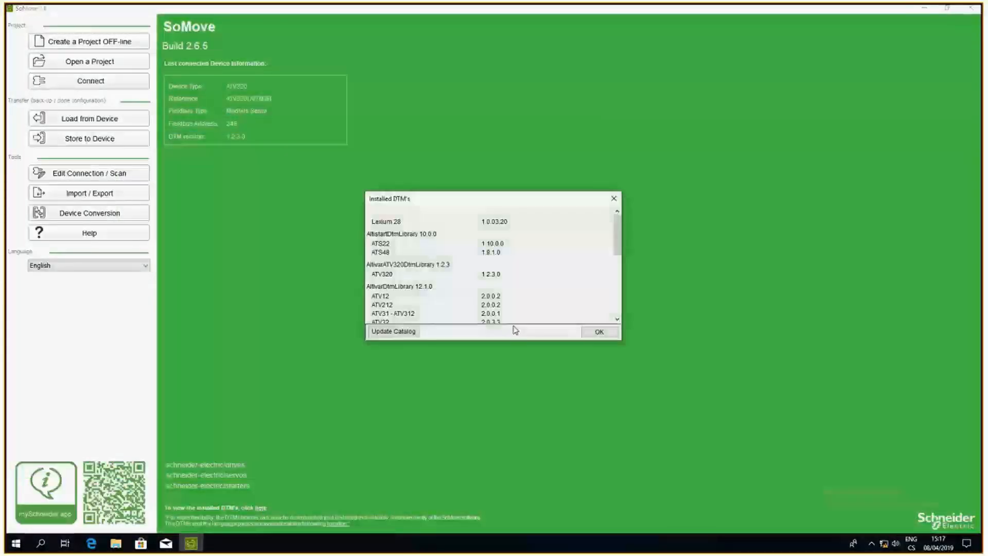
scroll("down", 3)
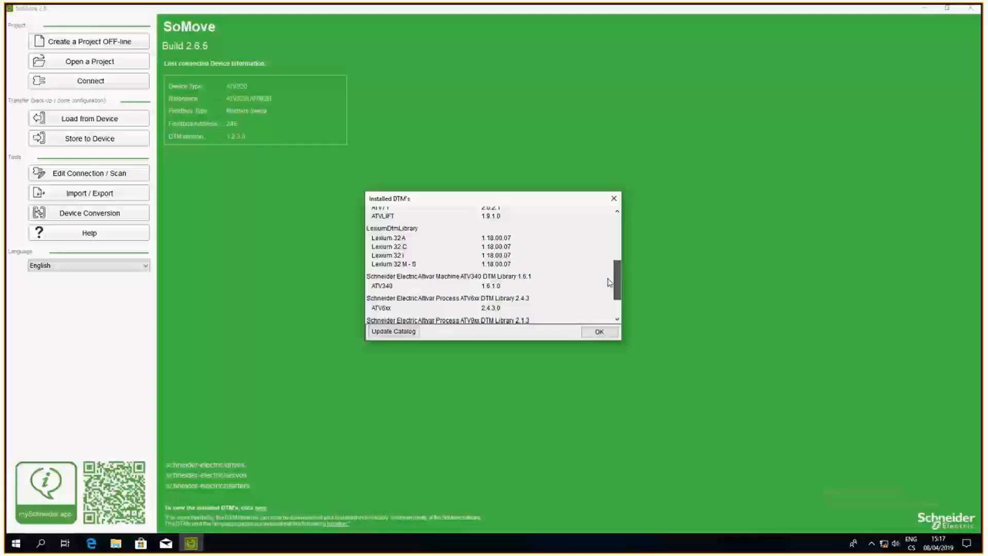
scroll("down", 3)
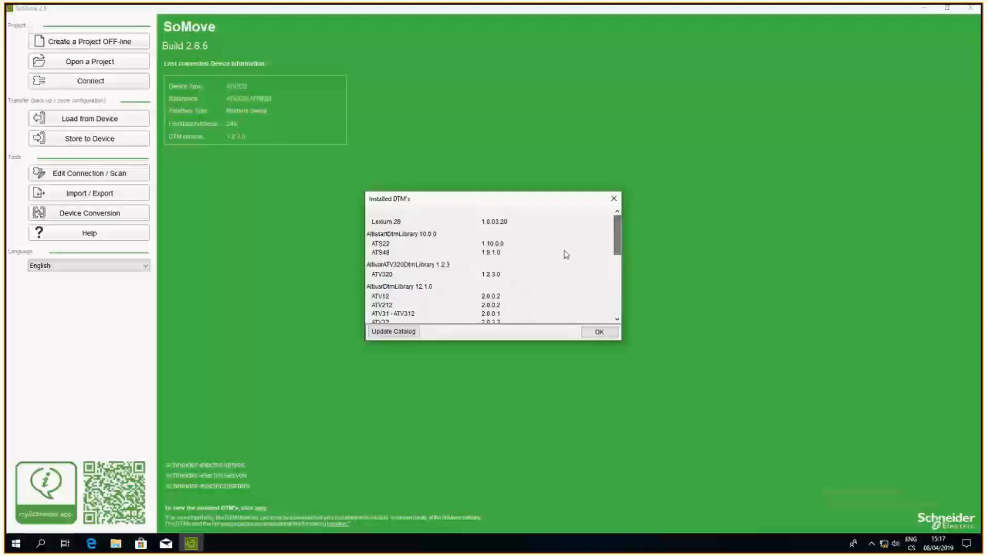
scroll("down", 3)
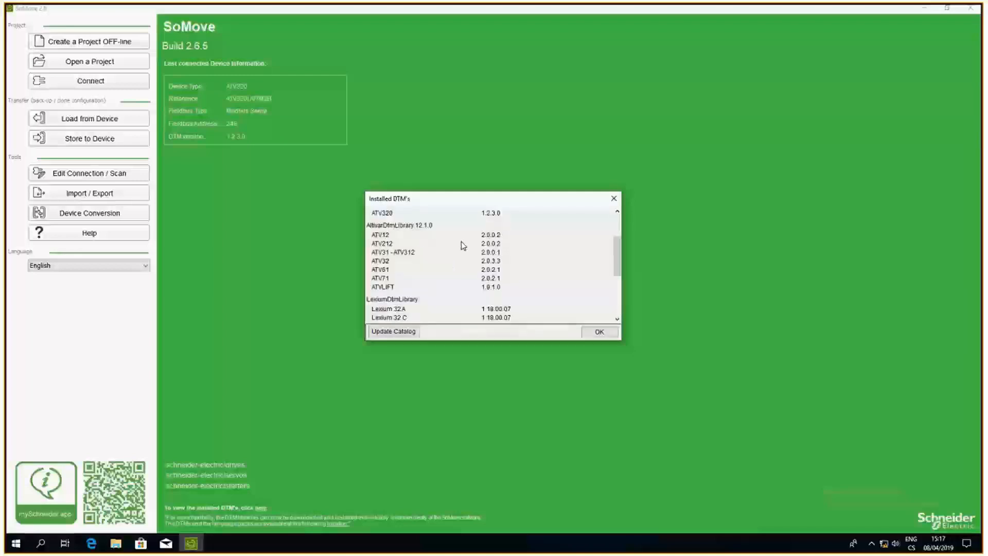
mouse_move(599, 332)
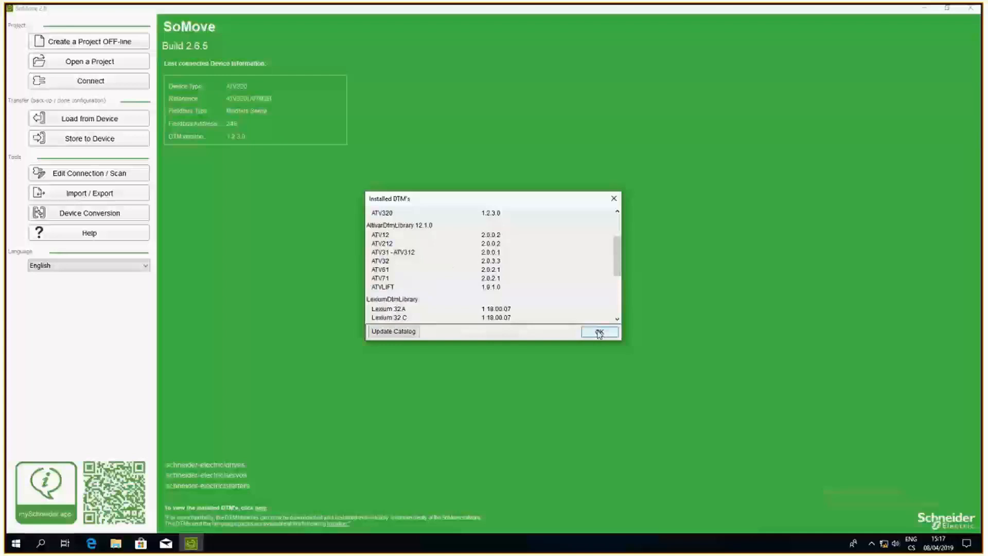
Close the DTM list, open the offline project device chooser, then cancel it
left_click(599, 332)
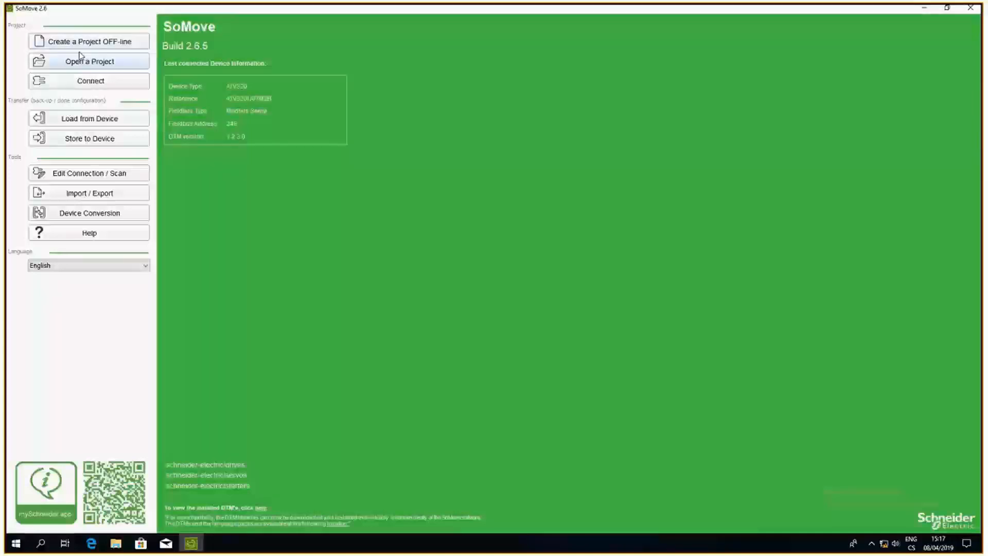
mouse_move(76, 47)
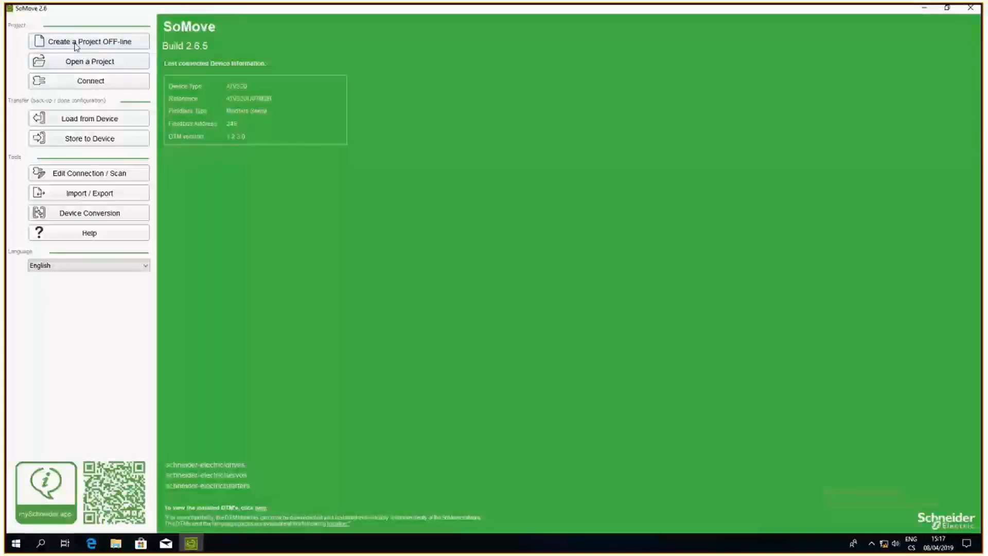
left_click(89, 41)
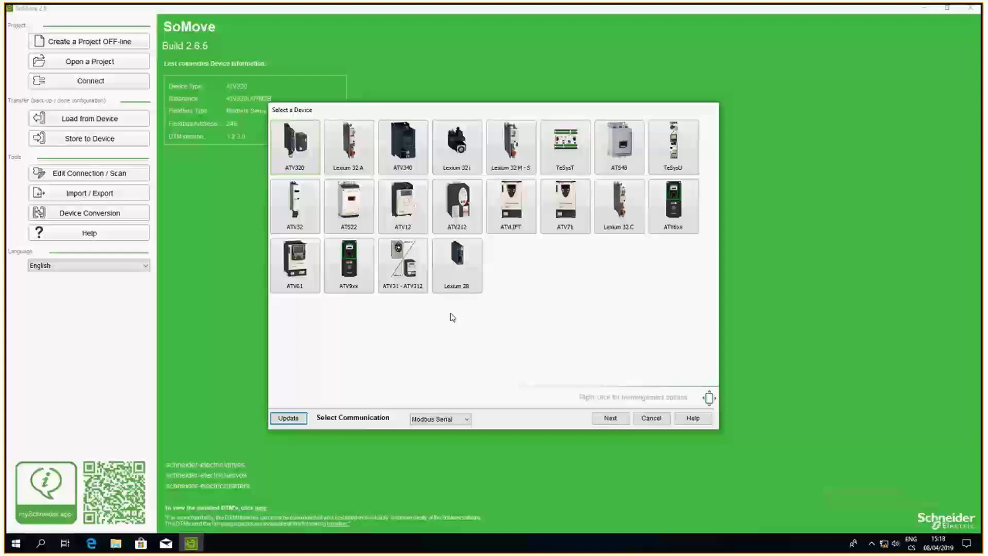
mouse_move(402, 264)
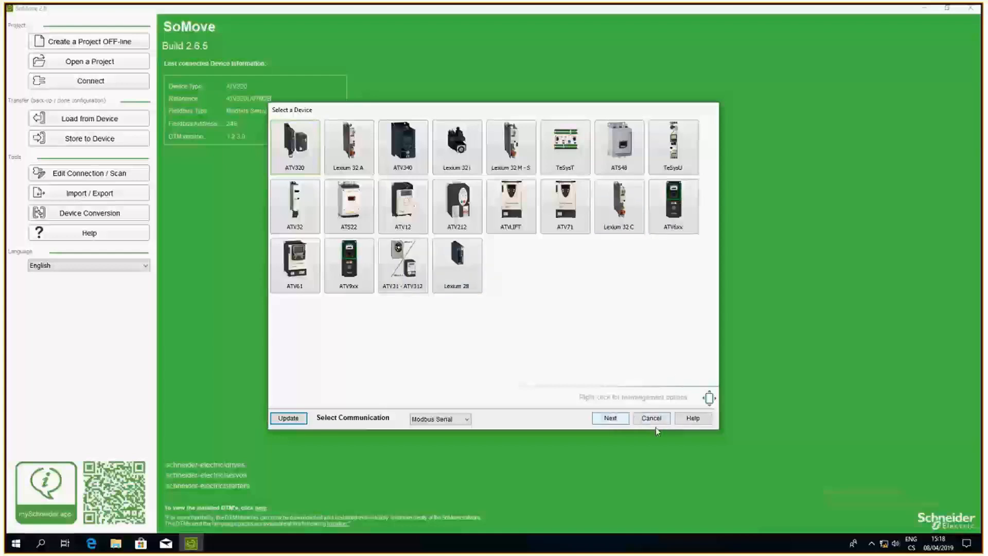
left_click(650, 418)
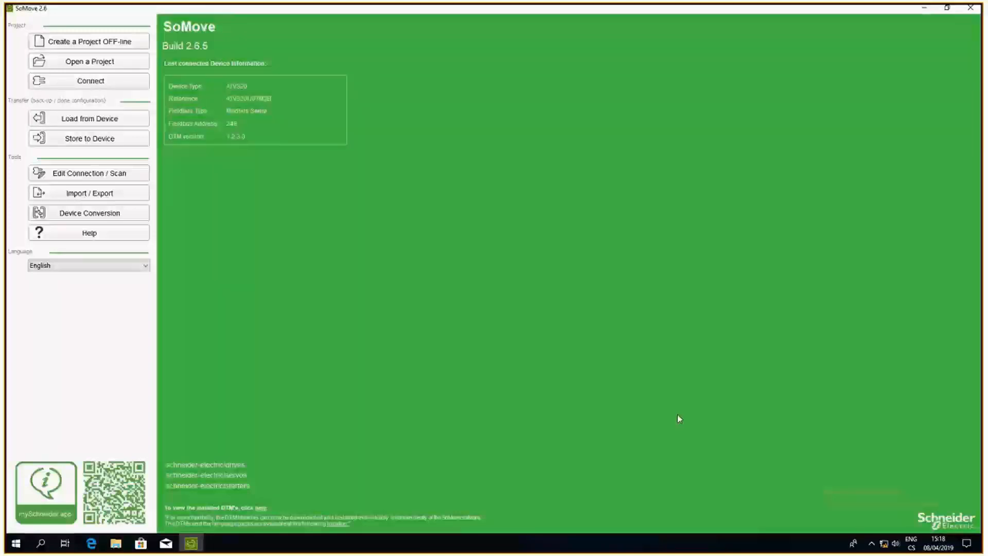
mouse_move(466, 166)
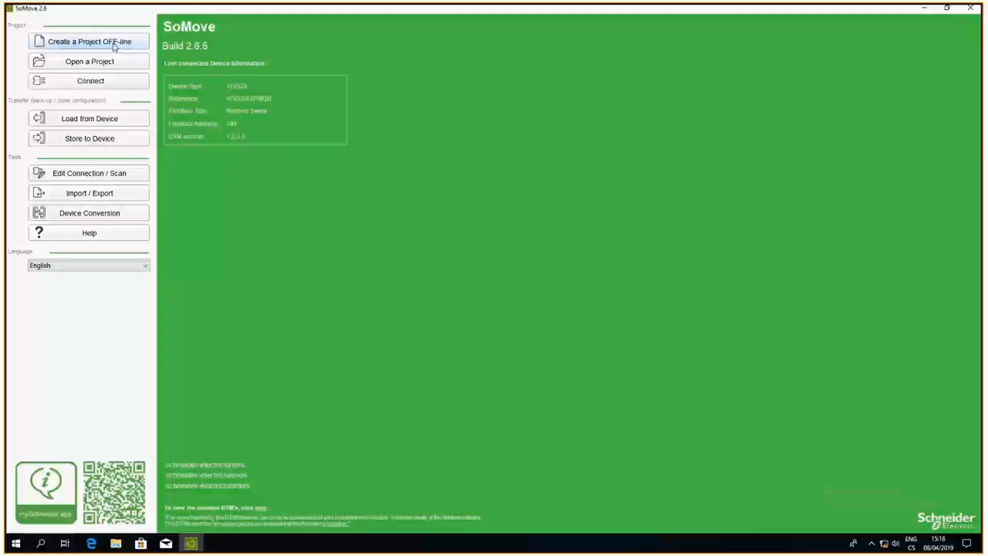
mouse_move(449, 365)
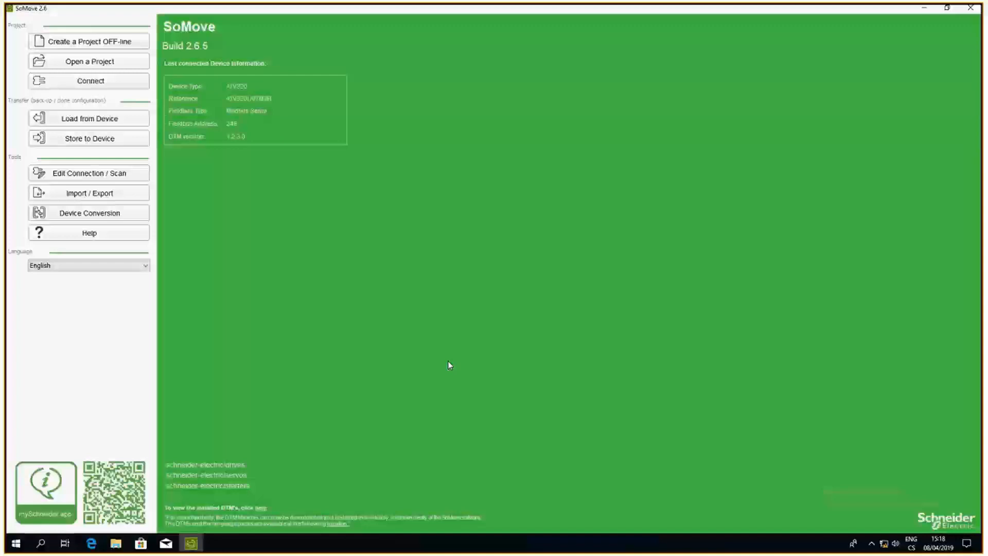
mouse_move(132, 53)
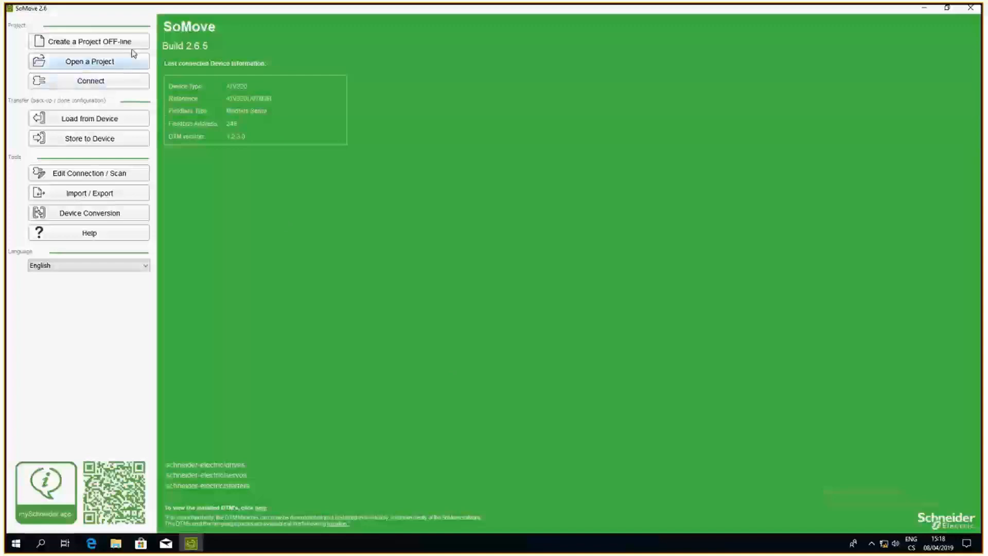
mouse_move(192, 217)
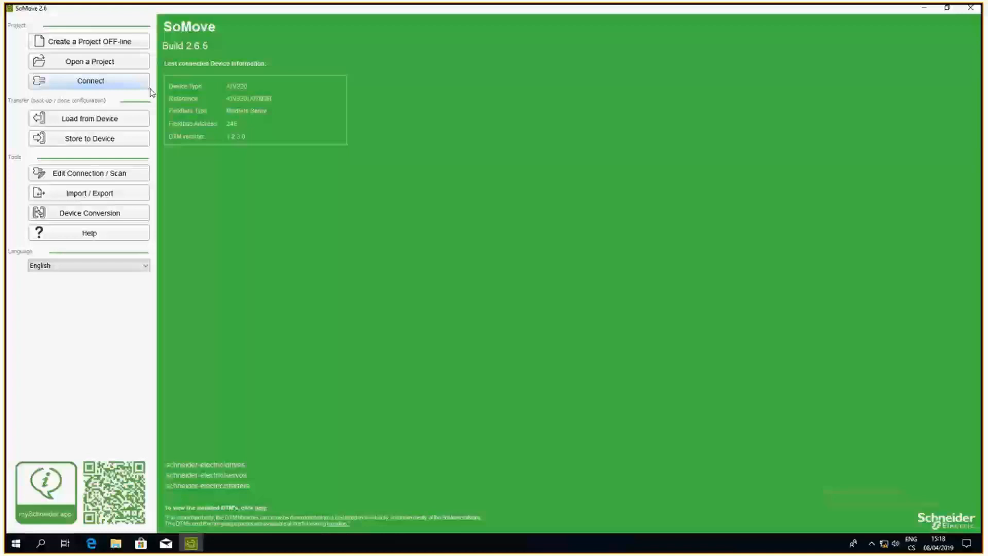
mouse_move(101, 88)
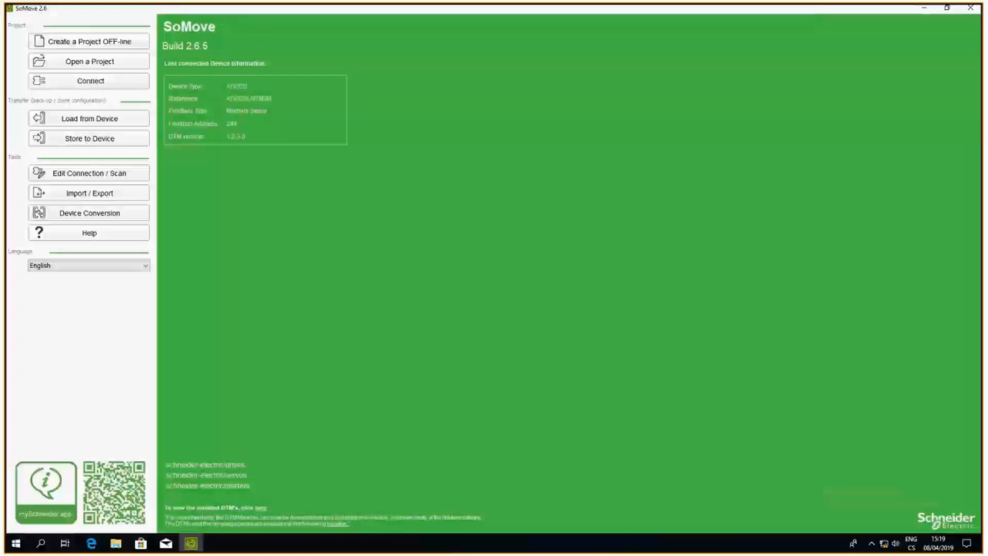
mouse_move(484, 324)
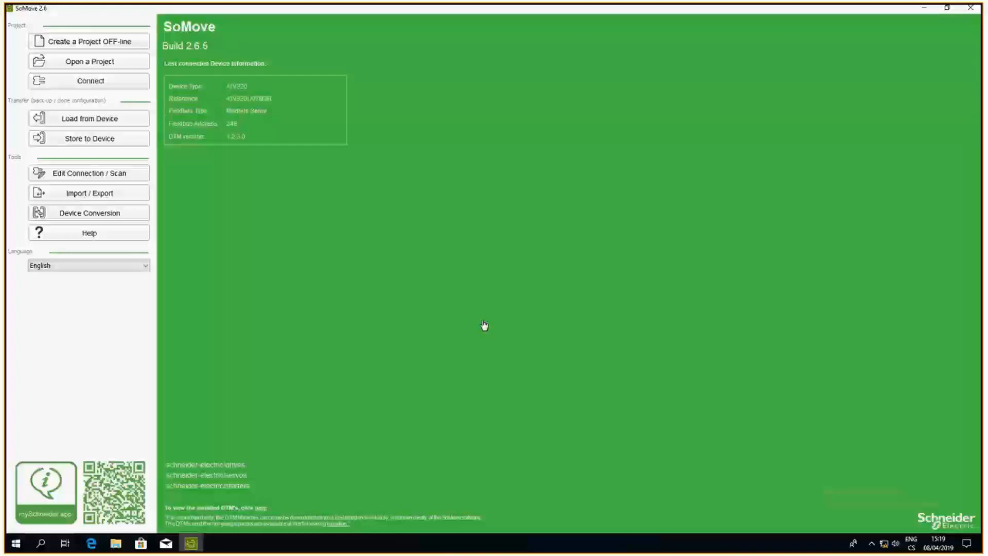
mouse_move(483, 325)
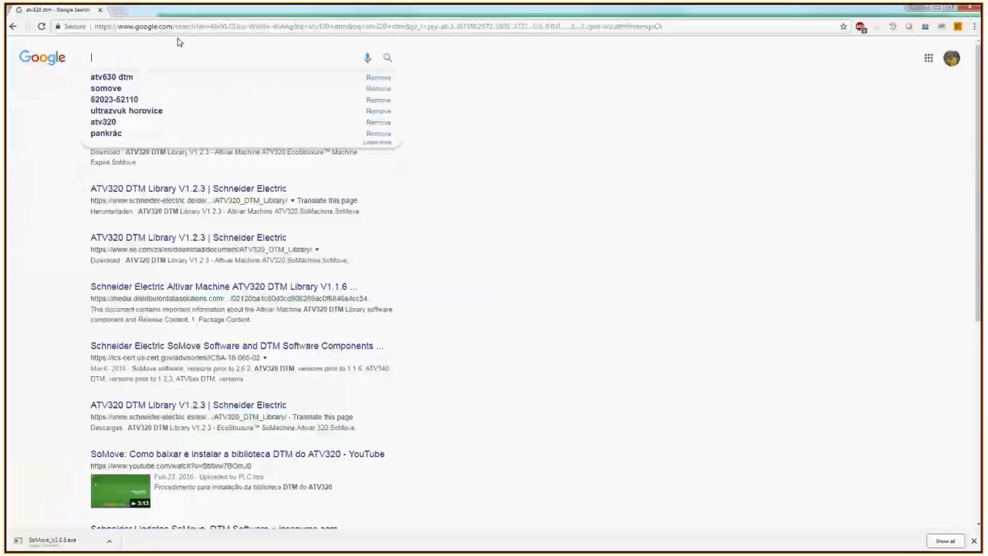
Google 'somove cable' and open the Schneider Electric FAQ about the USB cable
type("somove cab")
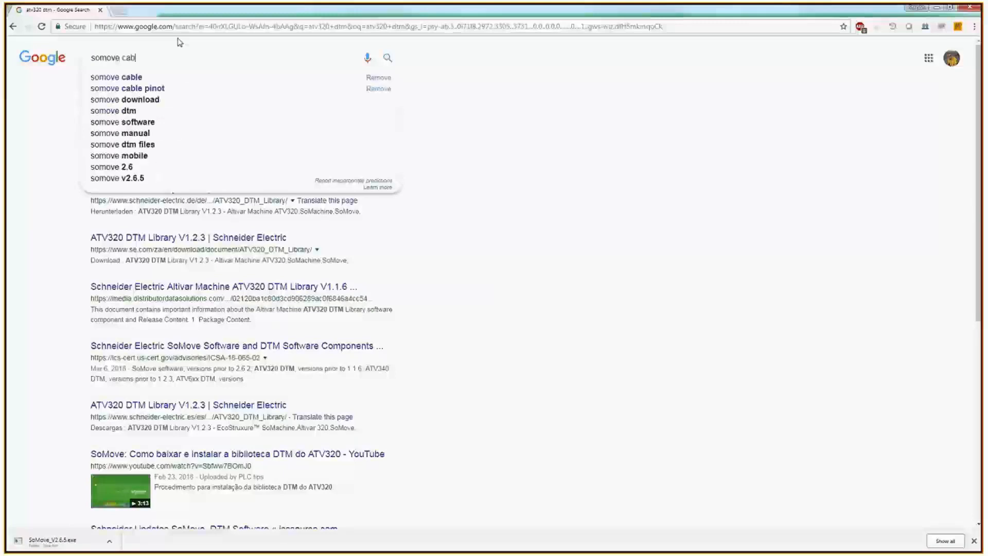
left_click(115, 76)
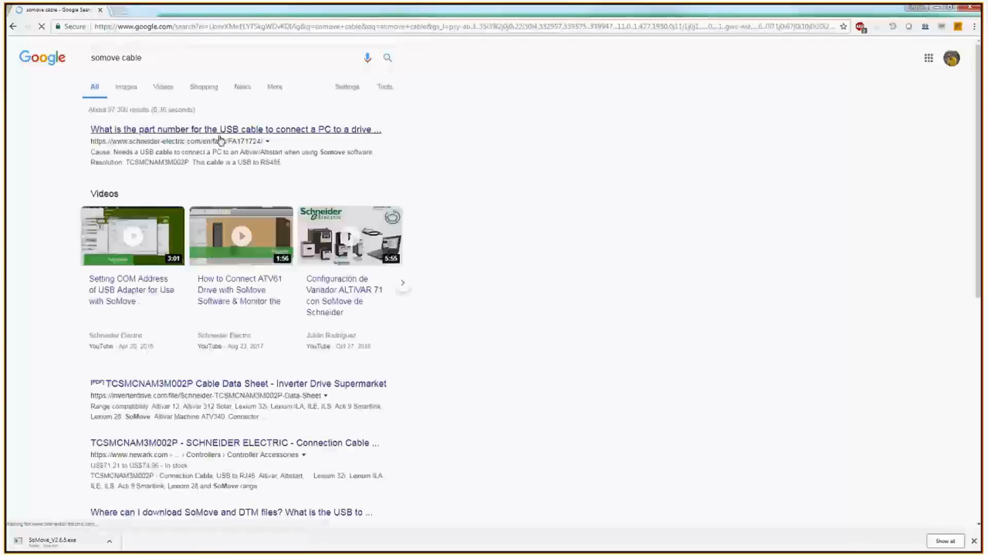
left_click(235, 129)
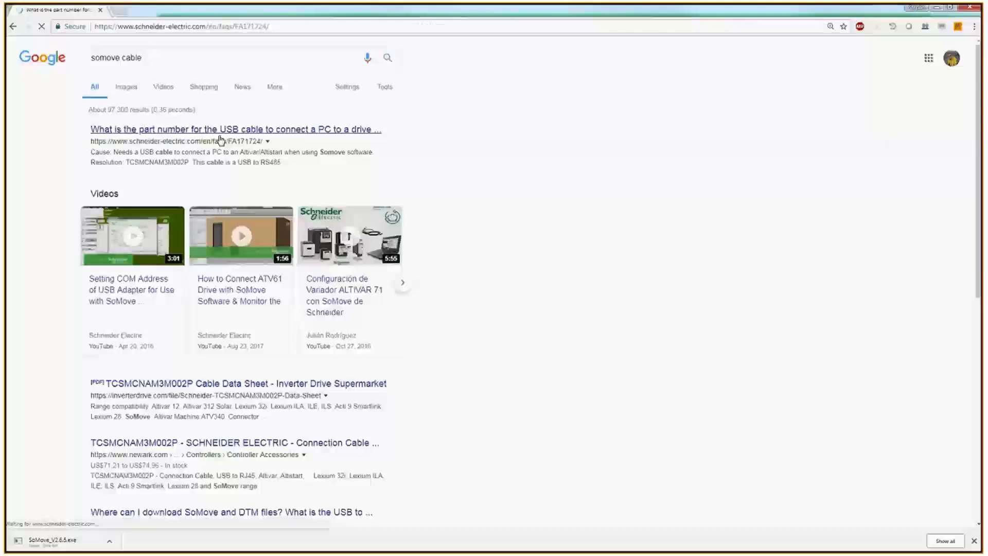
Scroll the FAQ to the Resolution section and highlight part number TCSMCNAM3M002P
left_click(236, 129)
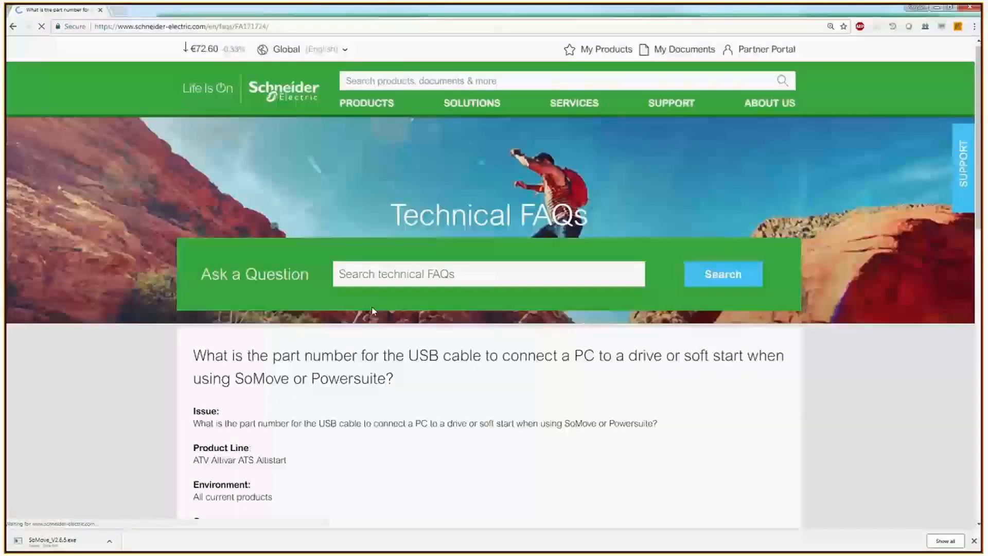
scroll("down", 3)
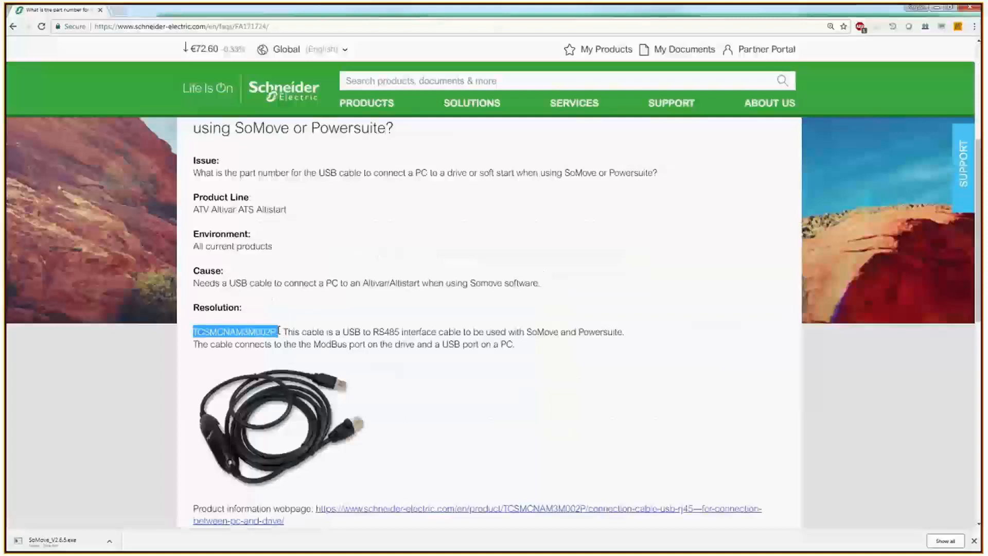
mouse_move(621, 351)
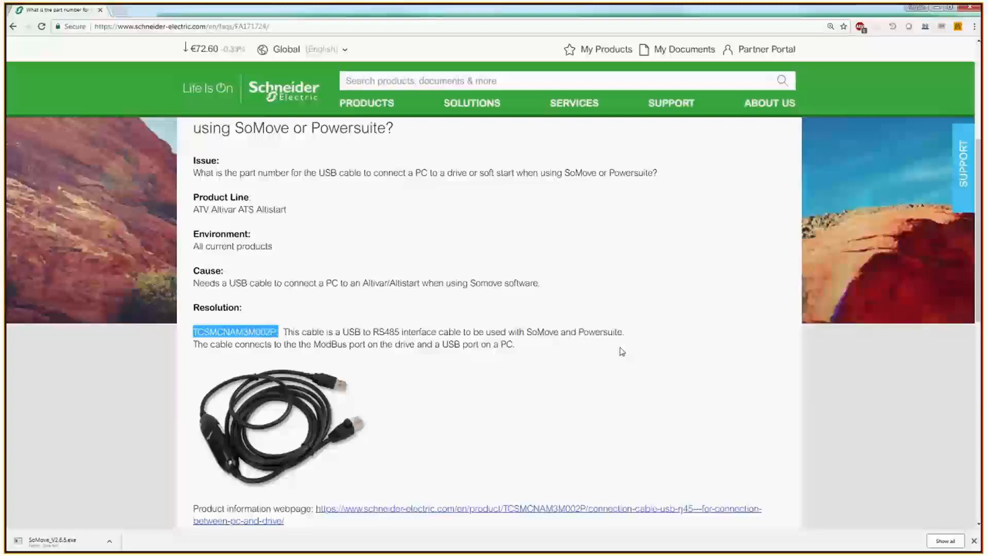
mouse_move(477, 377)
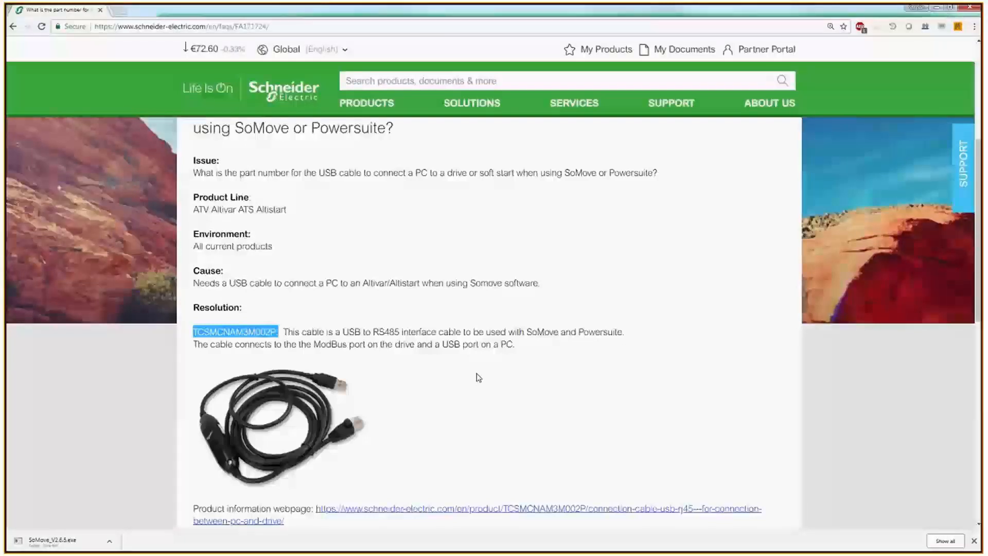
mouse_move(440, 328)
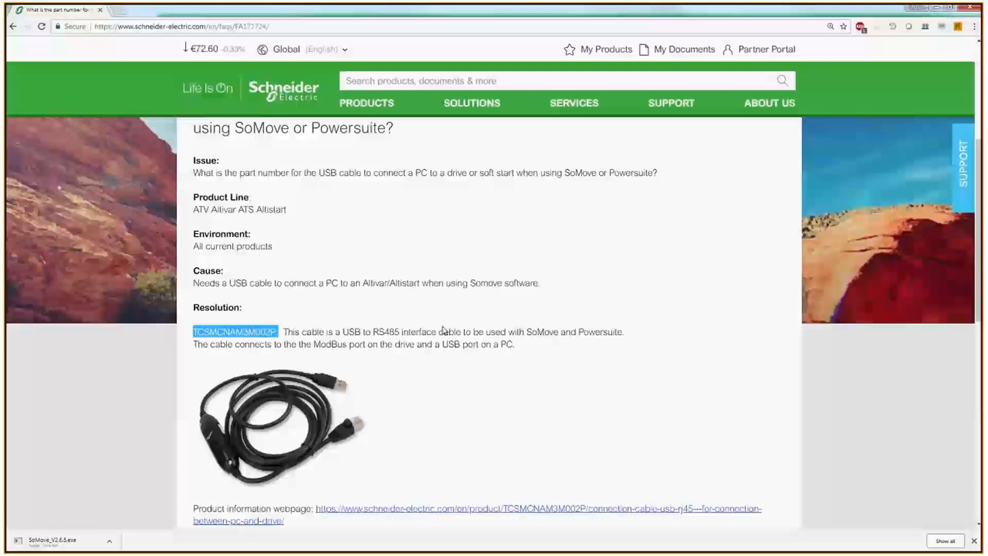
mouse_move(404, 317)
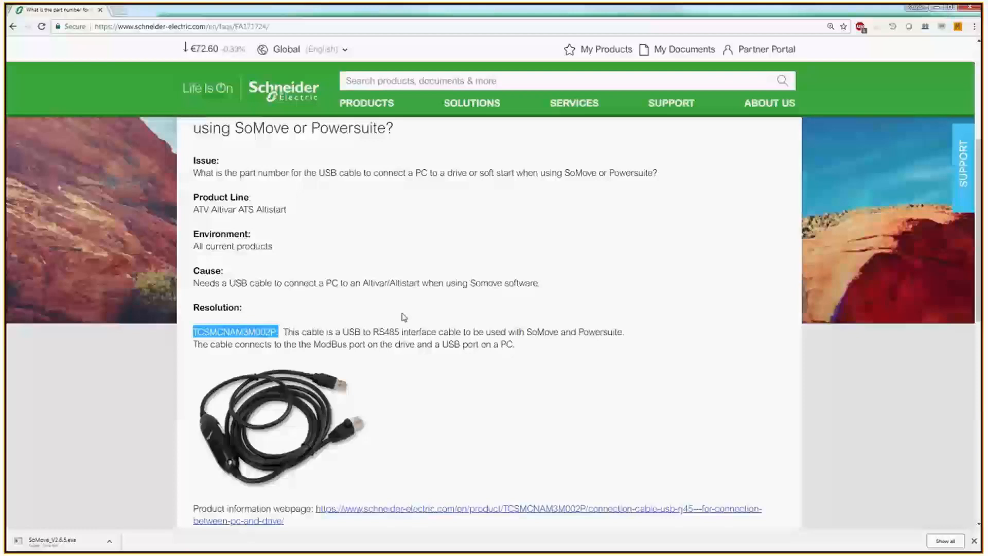
scroll("up", 3)
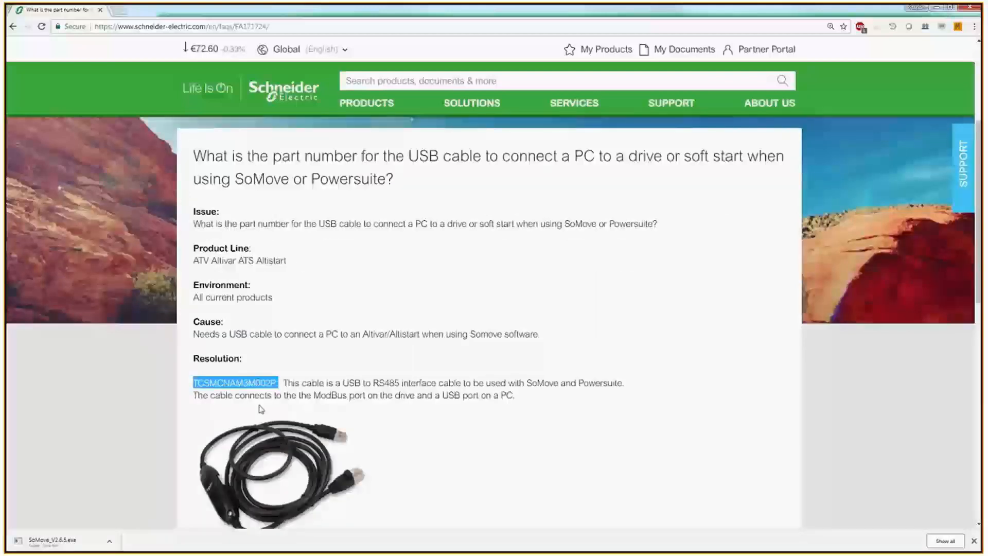
scroll("down", 3)
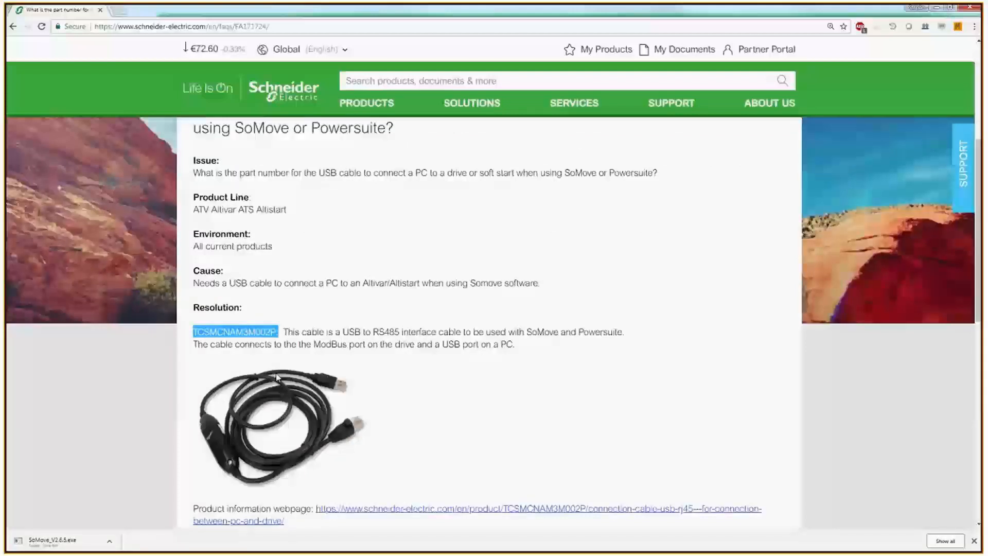
mouse_move(258, 391)
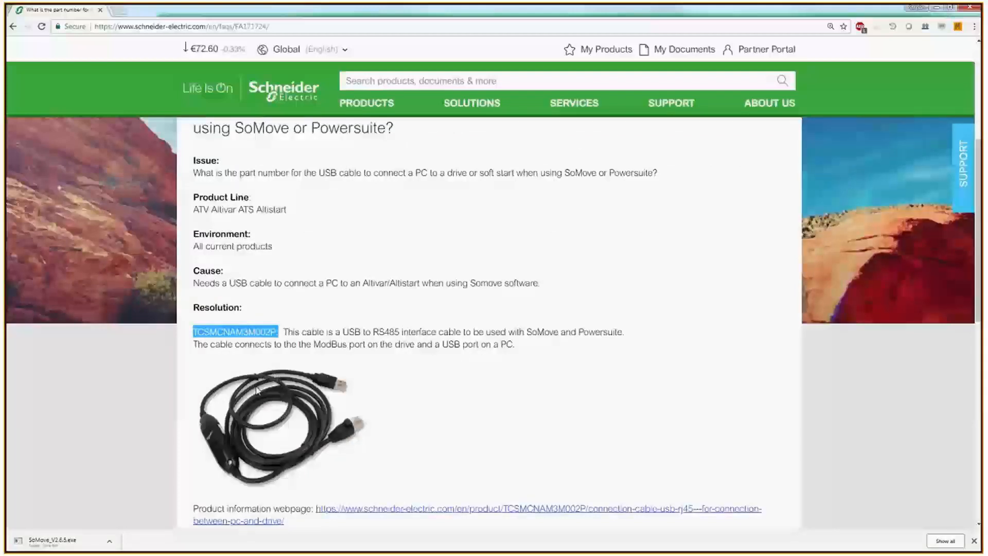
mouse_move(272, 386)
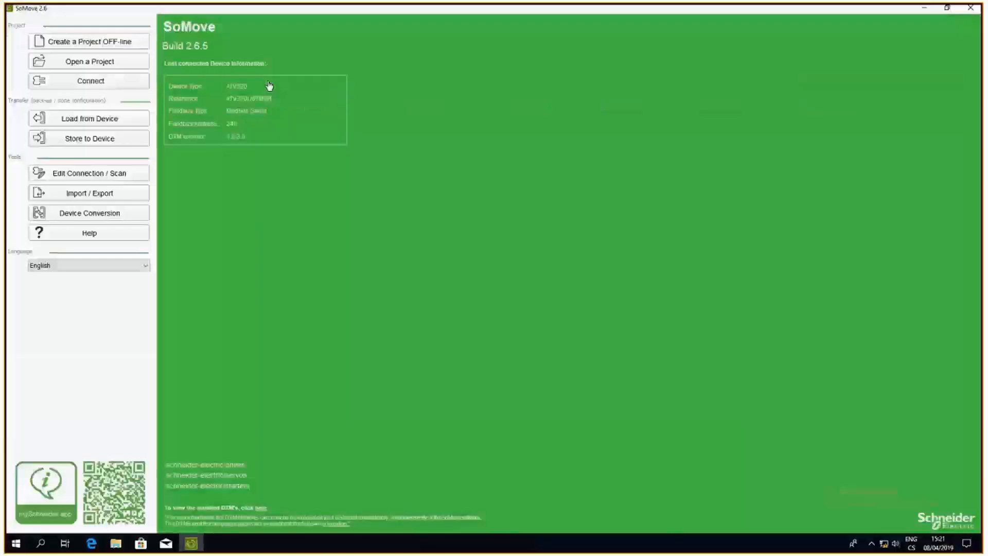
mouse_move(219, 7)
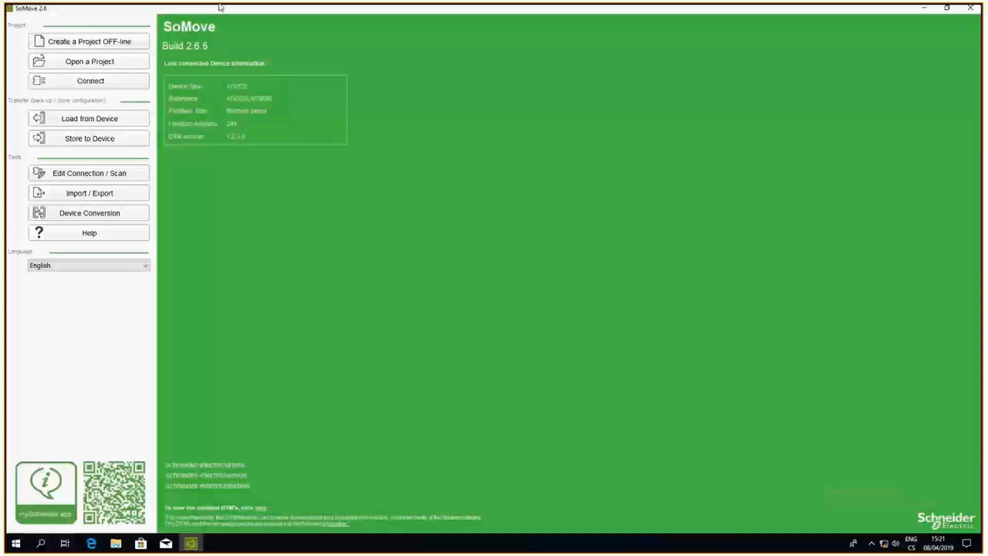
mouse_move(71, 179)
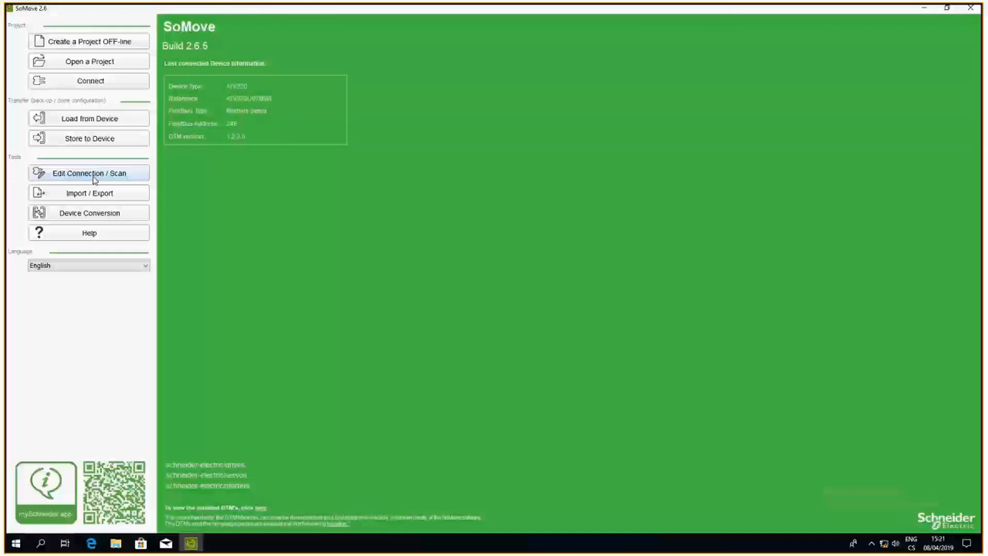
Open Edit Connection / Scan to list the ATV320 found over Modbus Serial on COM3
left_click(90, 174)
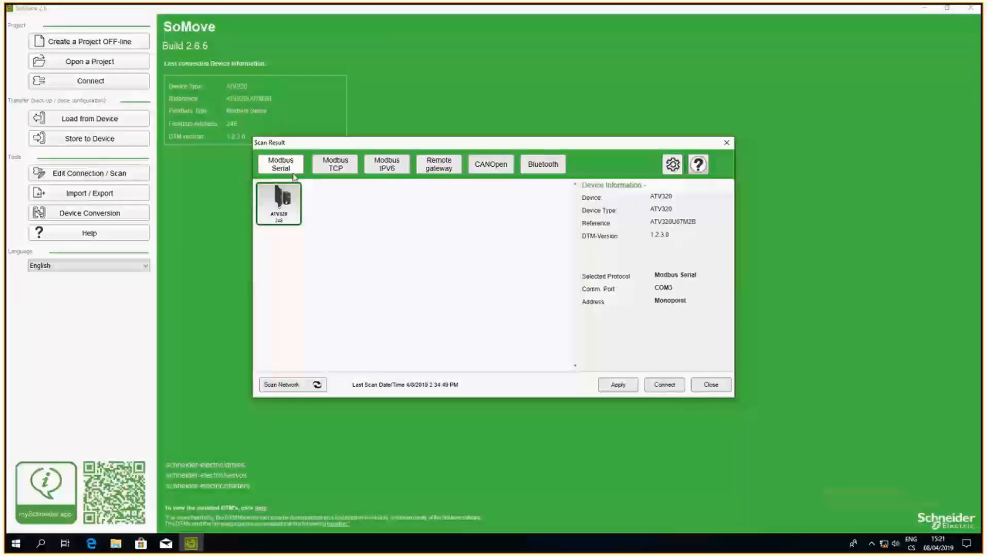
mouse_move(268, 177)
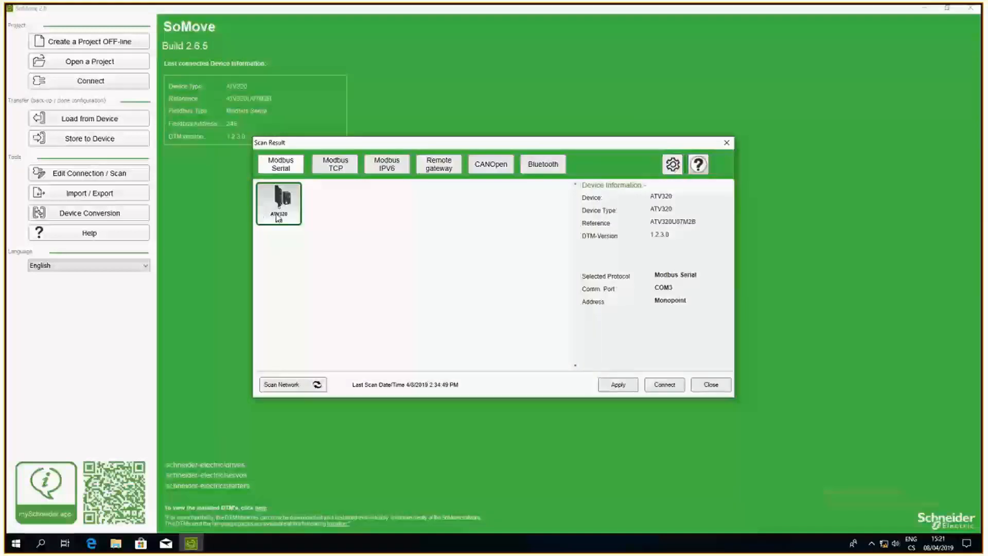
mouse_move(273, 226)
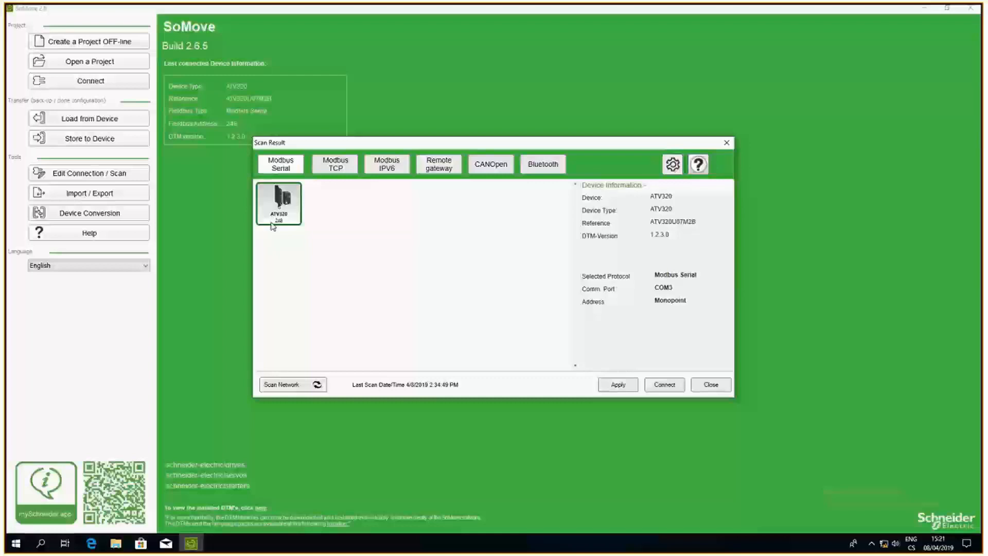
mouse_move(410, 245)
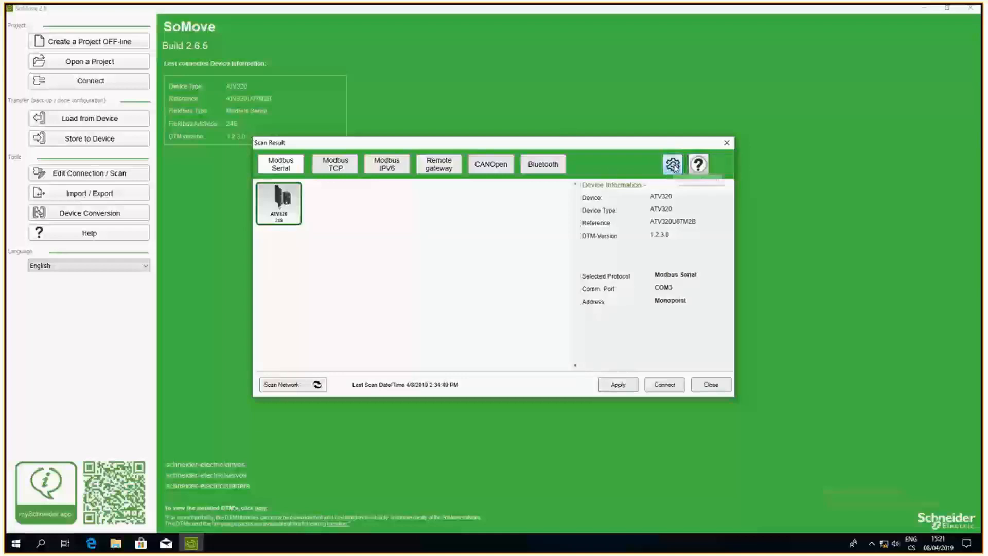
Open the gear Advanced Settings showing COM3, 19200 baud, even parity, RTU
left_click(673, 165)
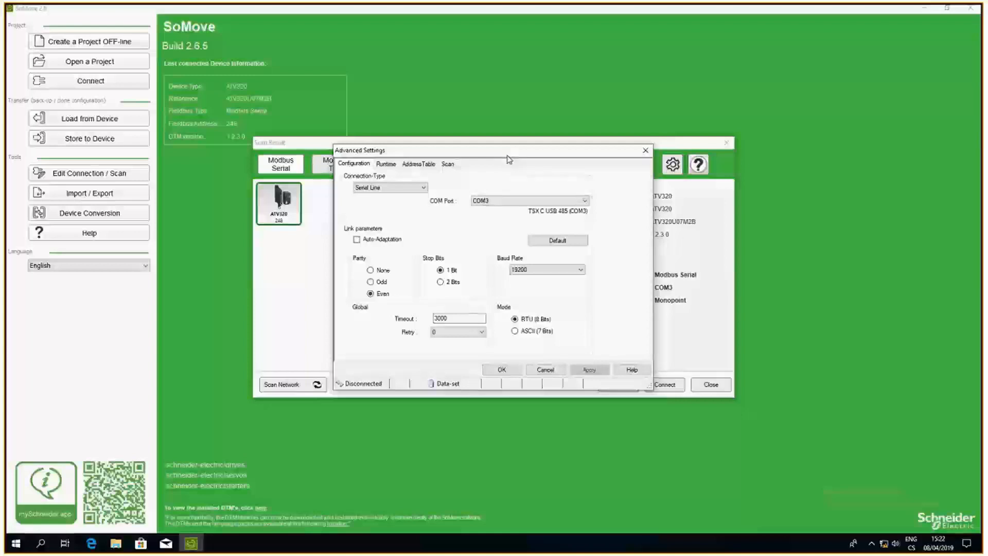
mouse_move(523, 186)
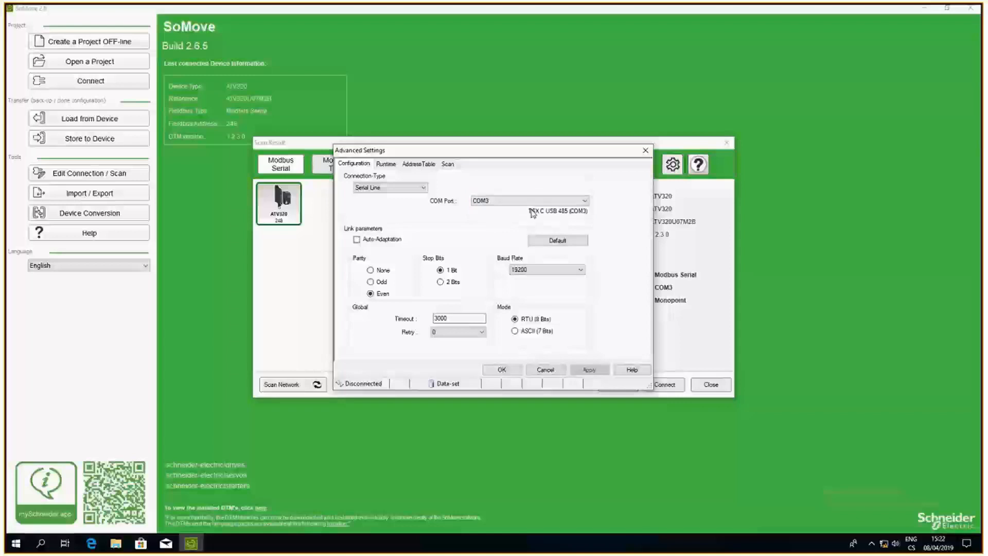
mouse_move(544, 222)
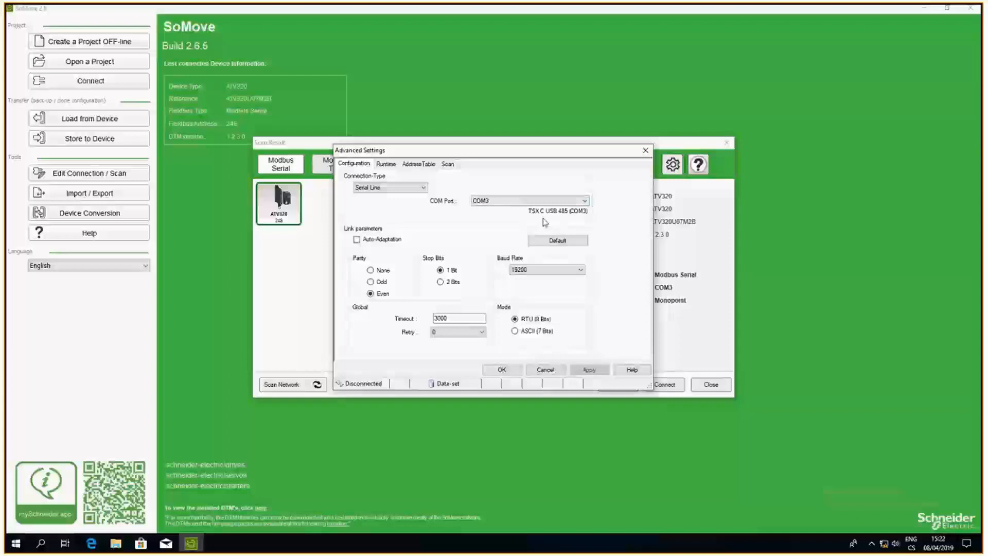
mouse_move(561, 216)
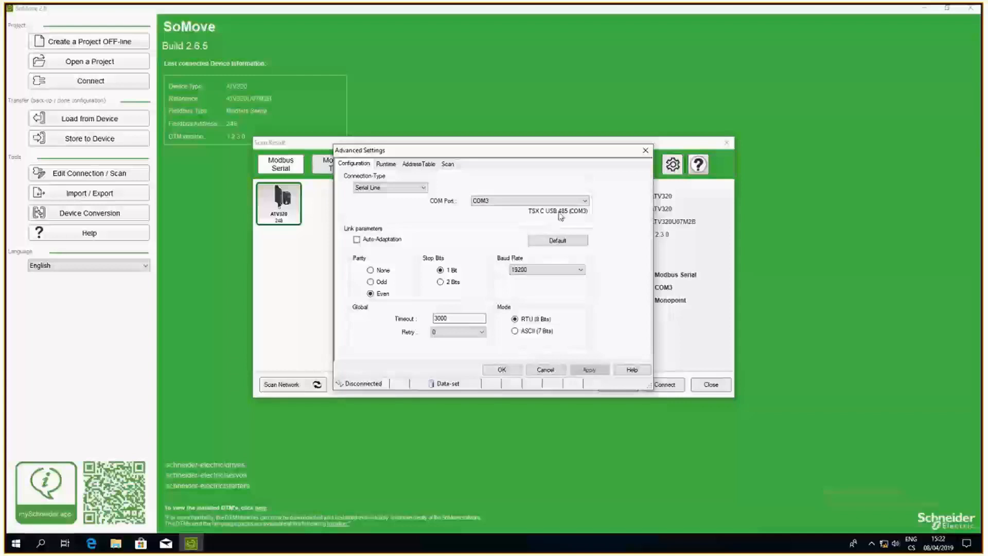
left_click(583, 200)
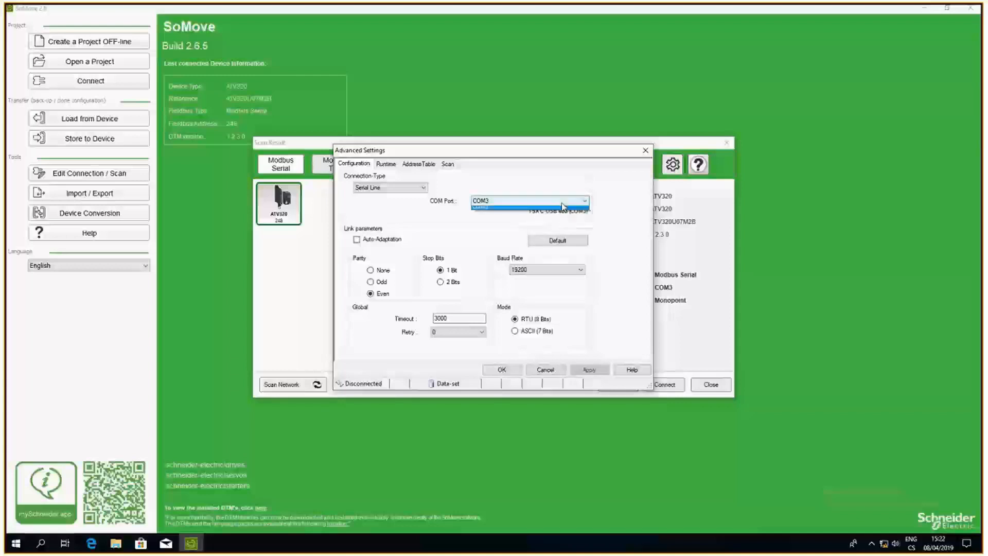
left_click(529, 211)
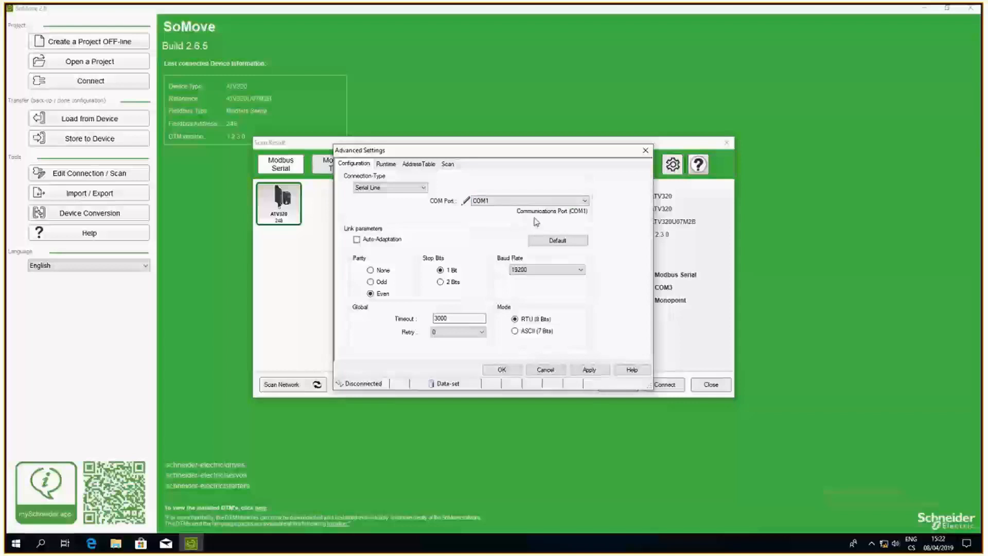
mouse_move(548, 219)
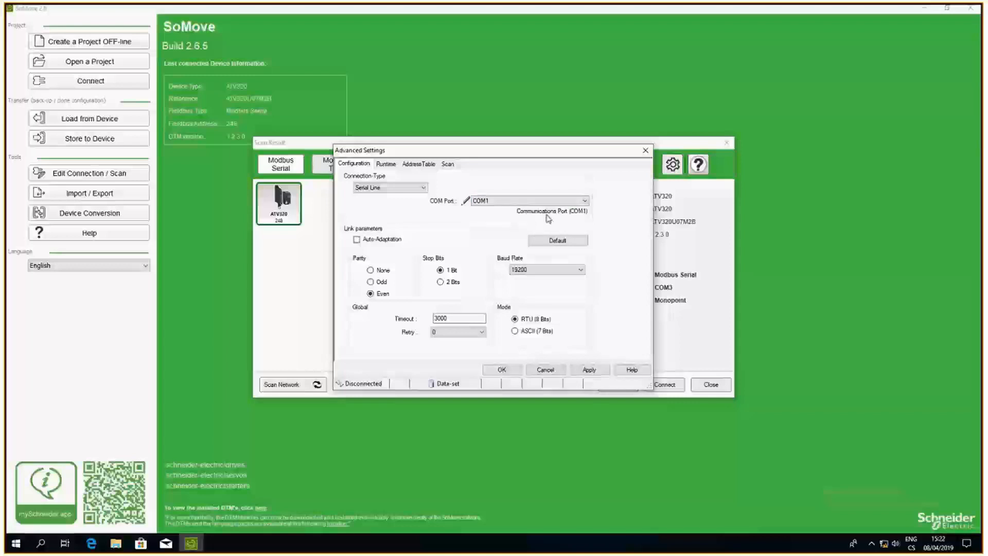
mouse_move(561, 220)
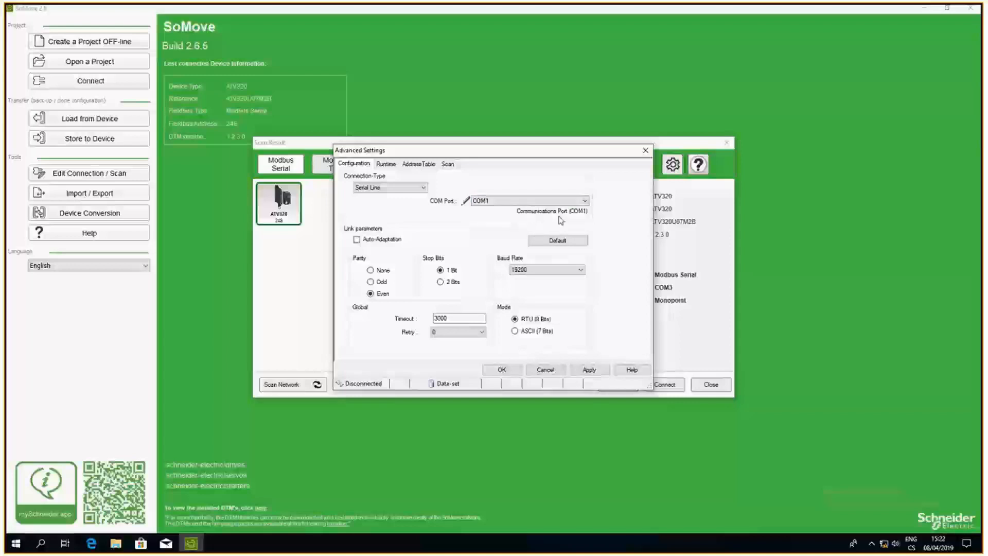
left_click(584, 200)
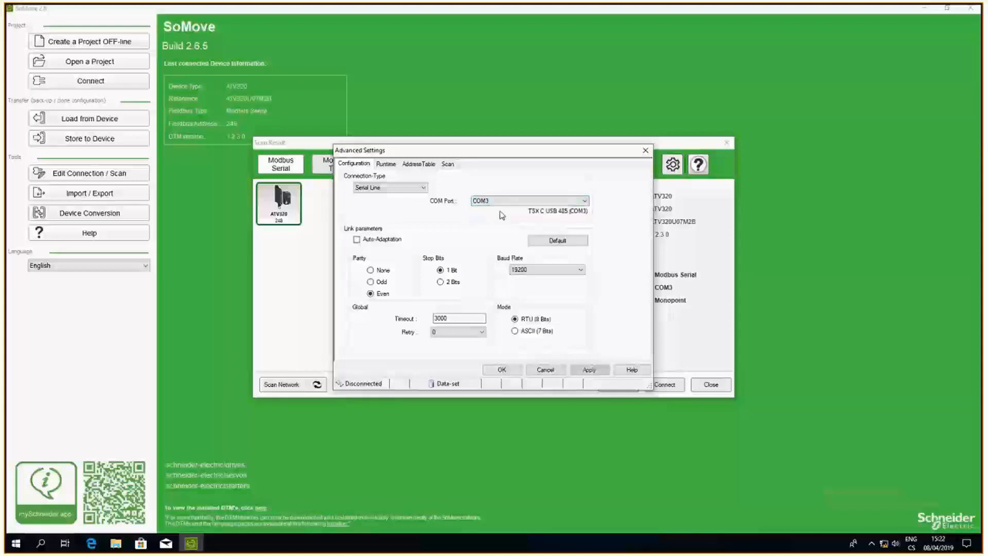
mouse_move(499, 200)
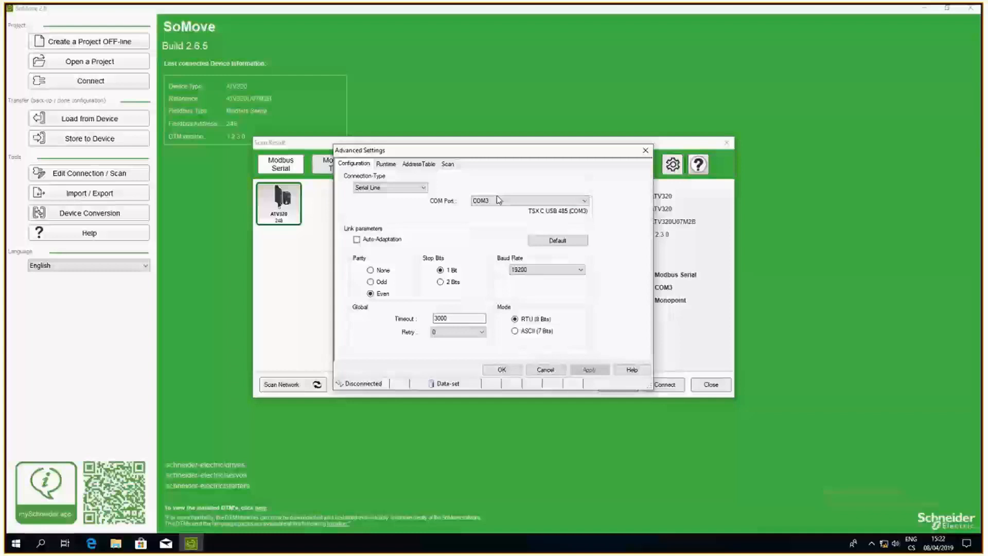
mouse_move(39, 543)
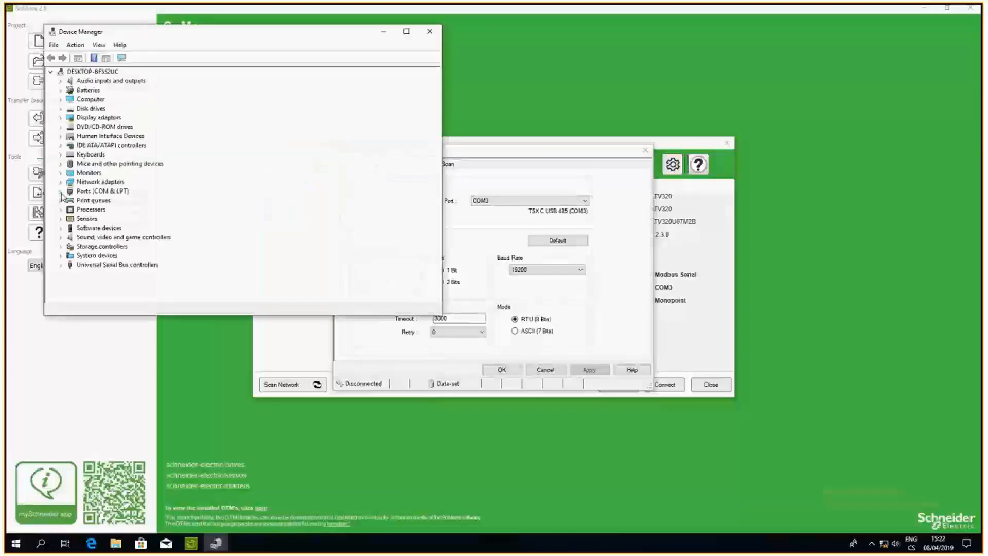
Expand Ports (COM & LPT) to confirm the TSX C USB 485 adapter is on COM3
left_click(61, 191)
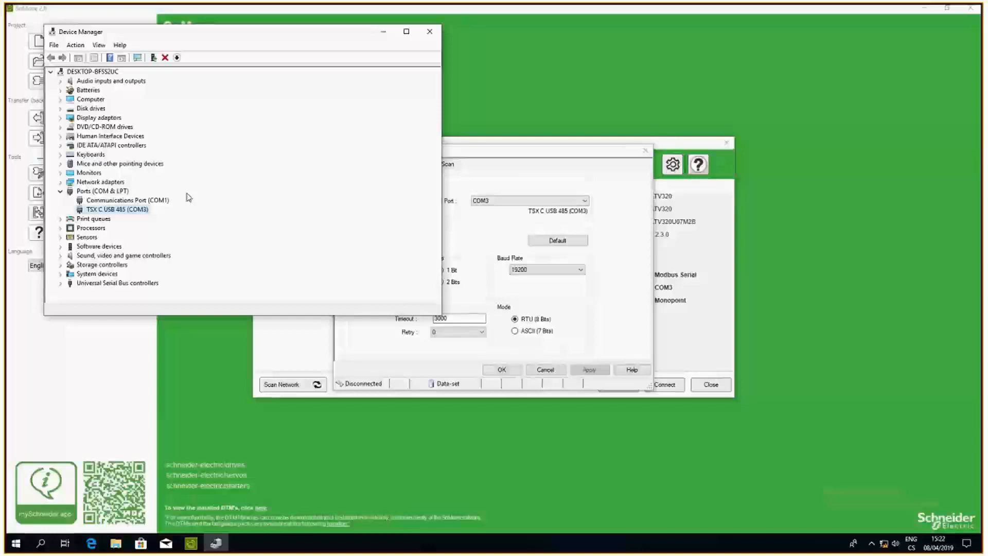
mouse_move(98, 218)
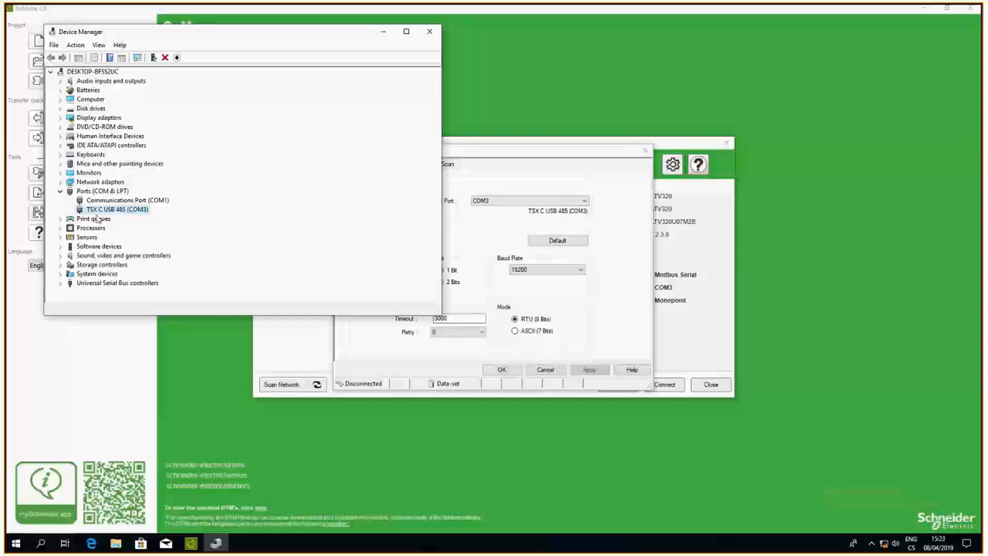
mouse_move(123, 214)
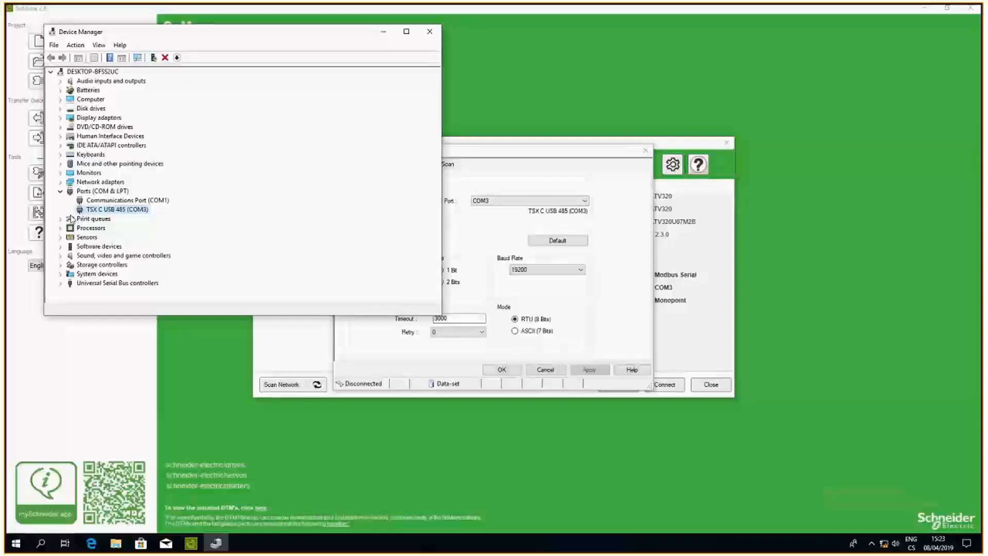
mouse_move(70, 213)
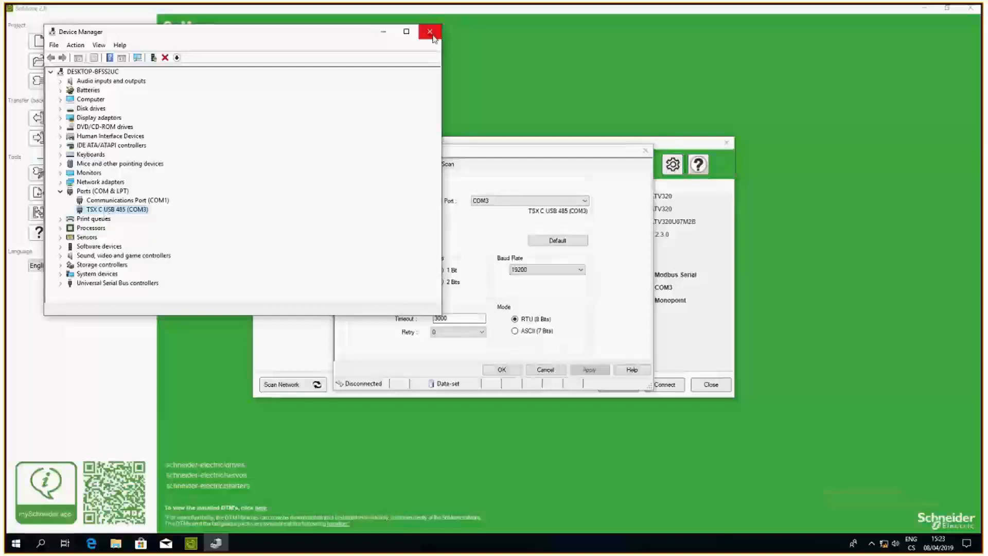
Close Device Manager, then check the baud rate list and keep 19200
left_click(429, 32)
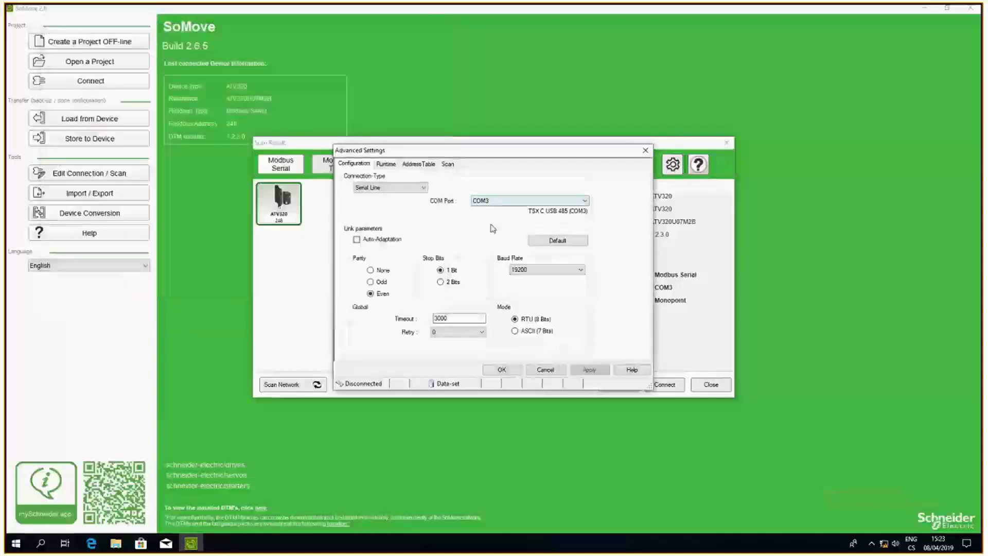
mouse_move(528, 200)
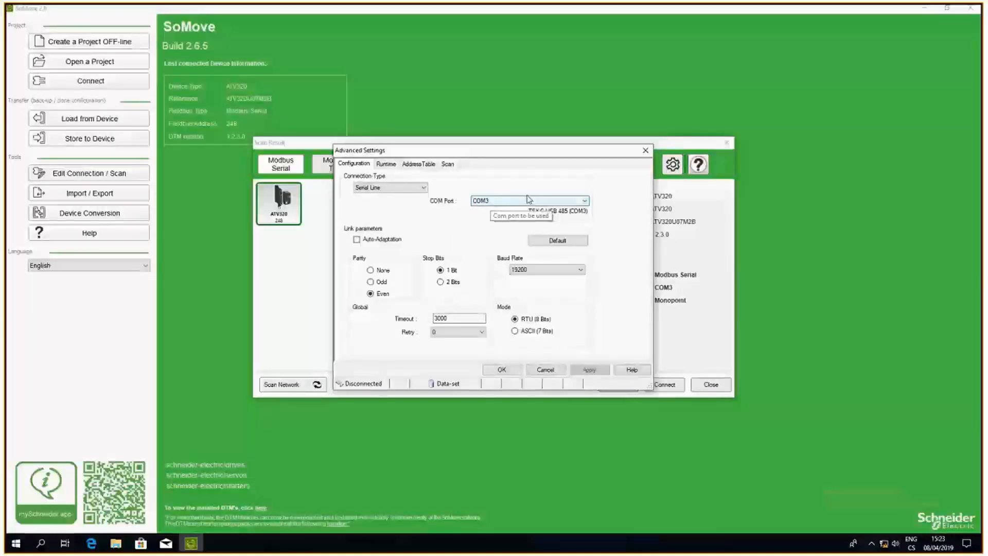
mouse_move(376, 300)
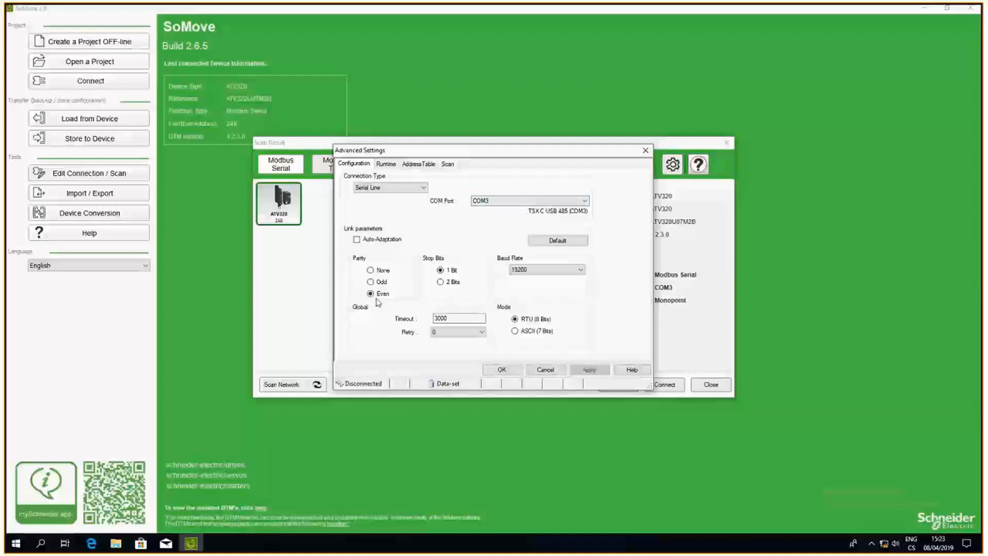
mouse_move(545, 297)
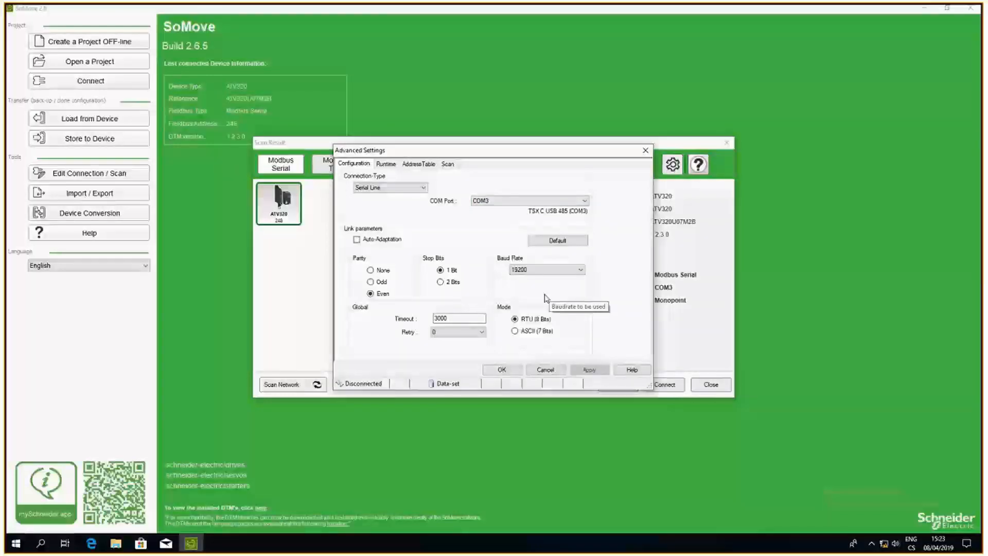
mouse_move(546, 298)
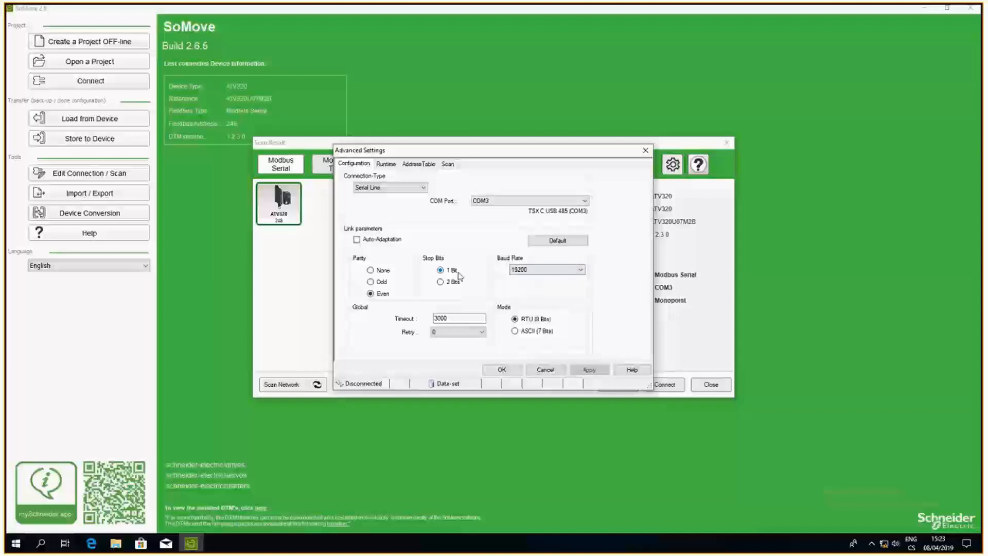
mouse_move(407, 301)
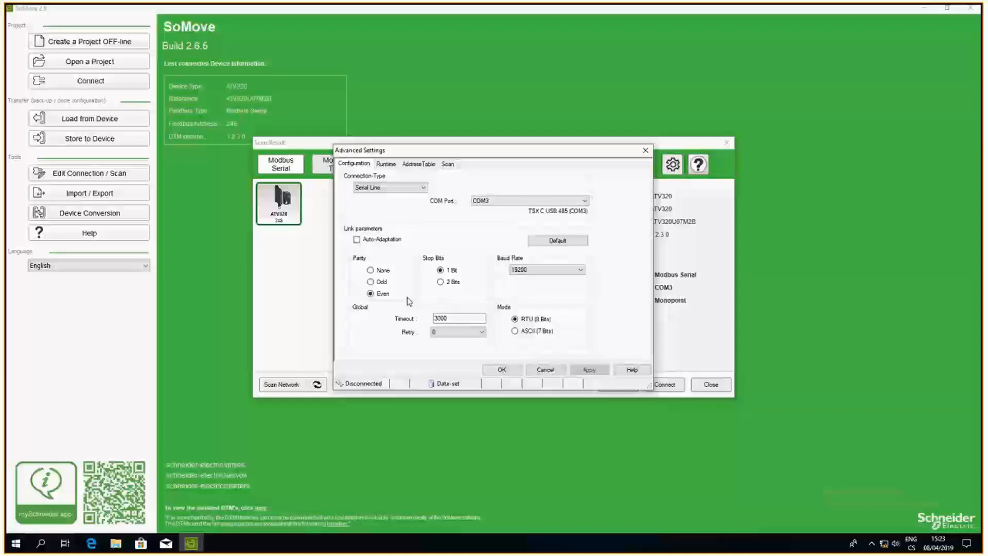
left_click(580, 269)
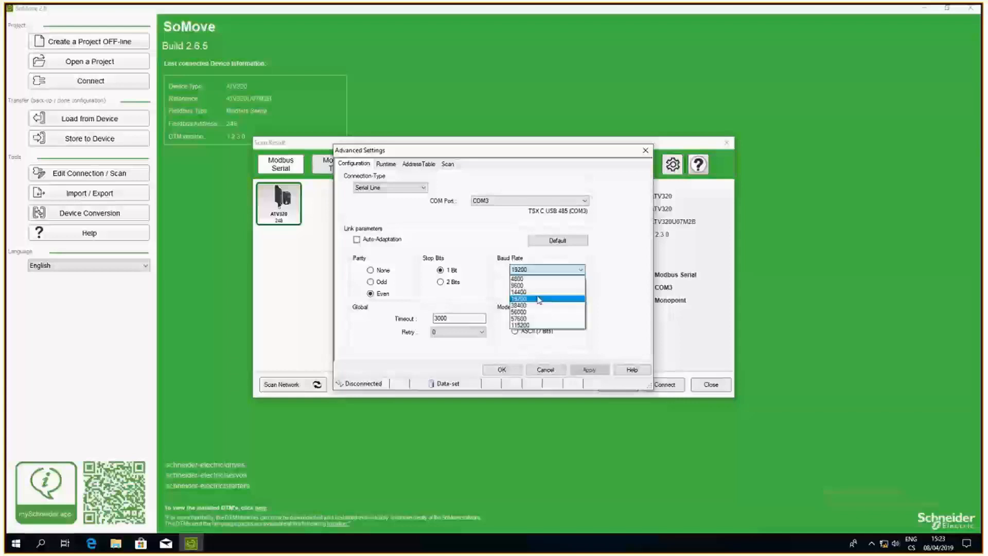
mouse_move(532, 288)
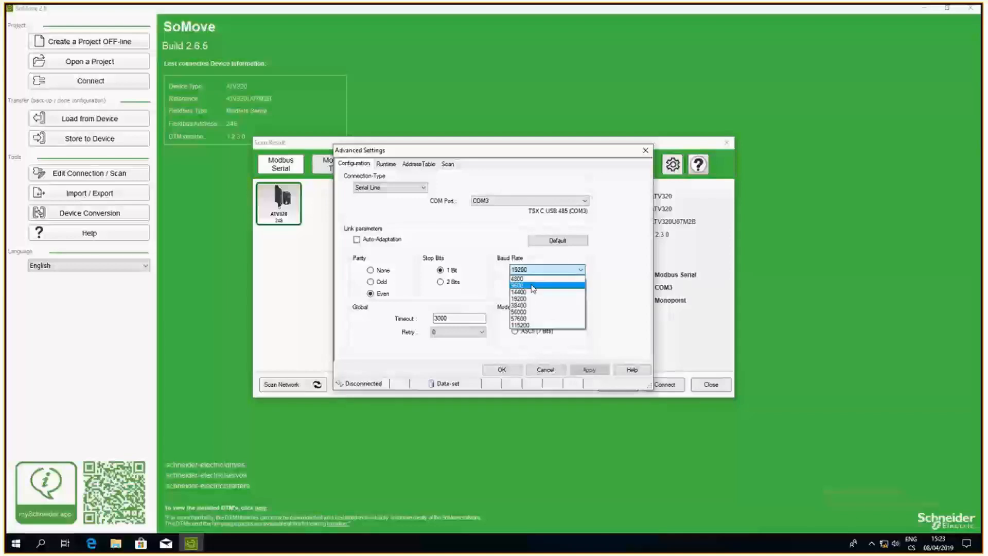
mouse_move(539, 289)
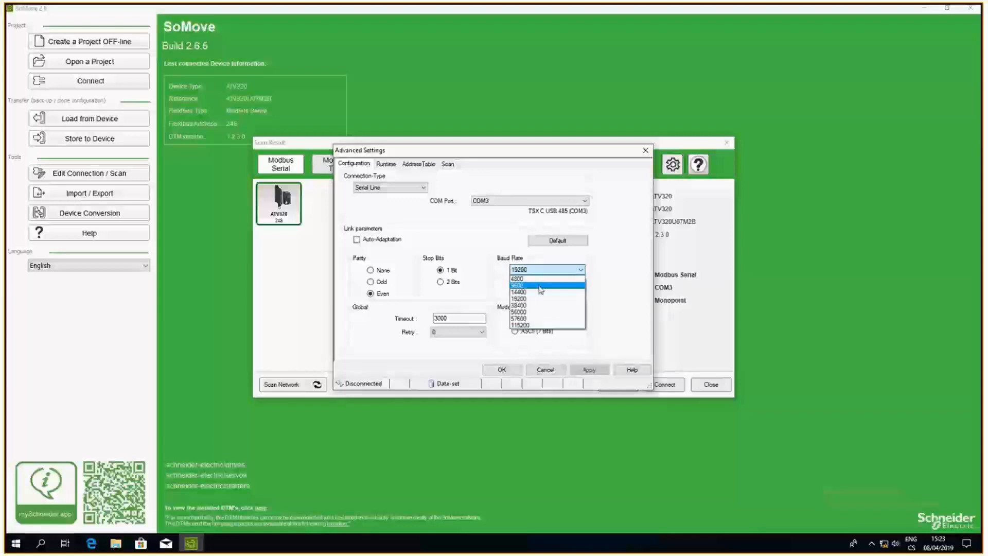
left_click(546, 269)
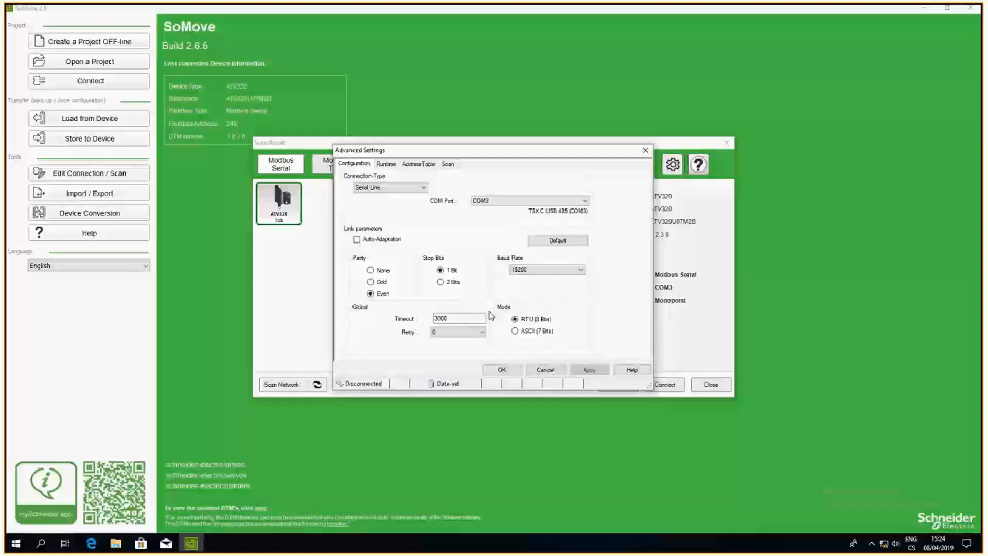
mouse_move(513, 283)
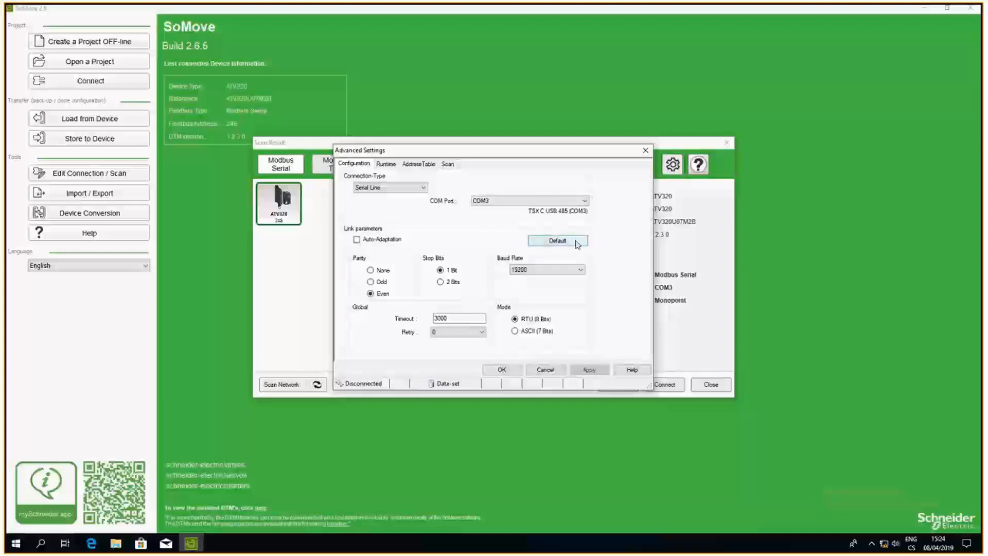
left_click(556, 240)
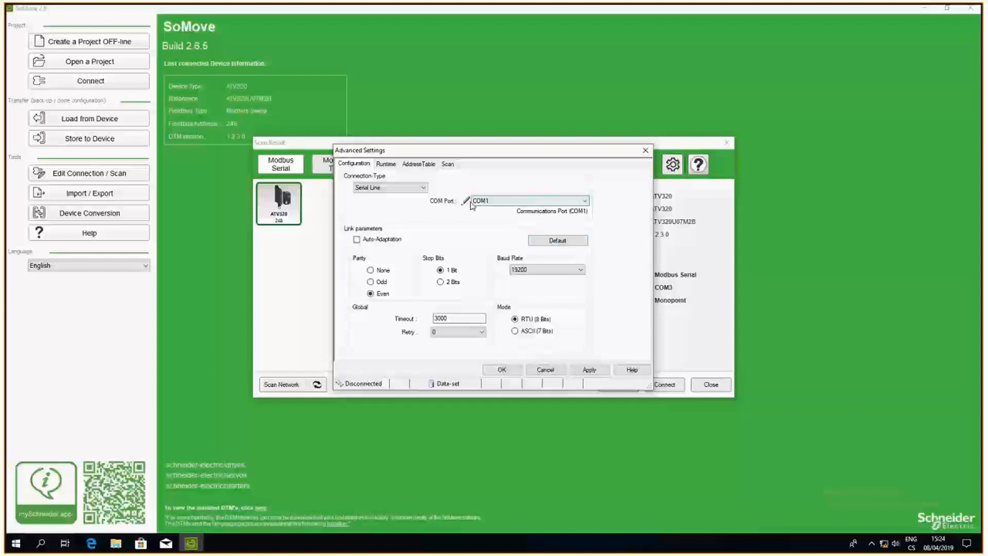
left_click(583, 200)
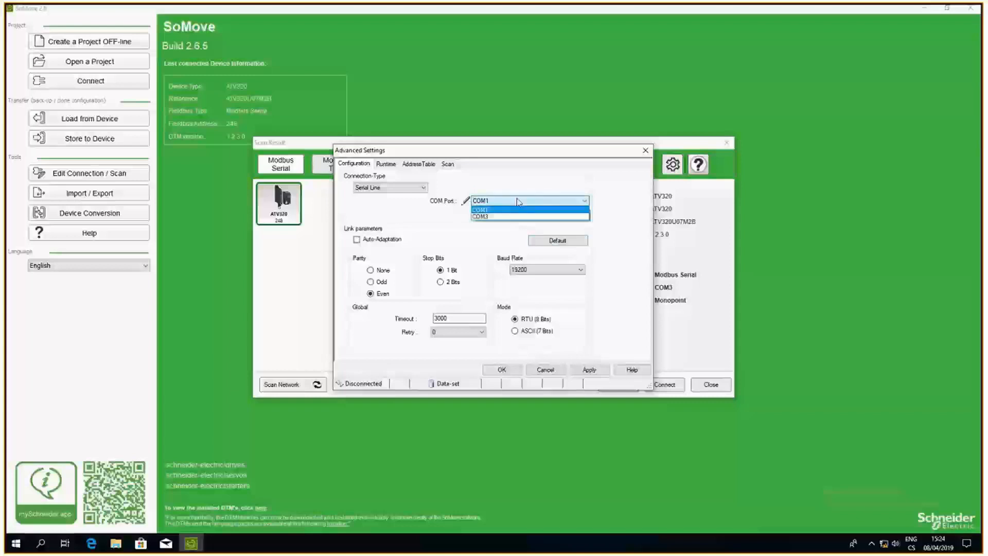
left_click(481, 217)
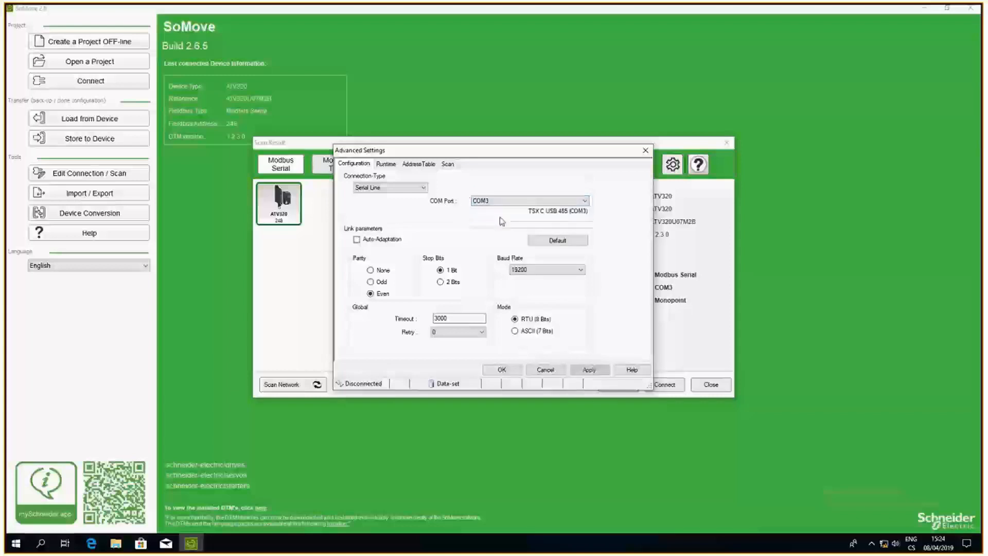
mouse_move(460, 195)
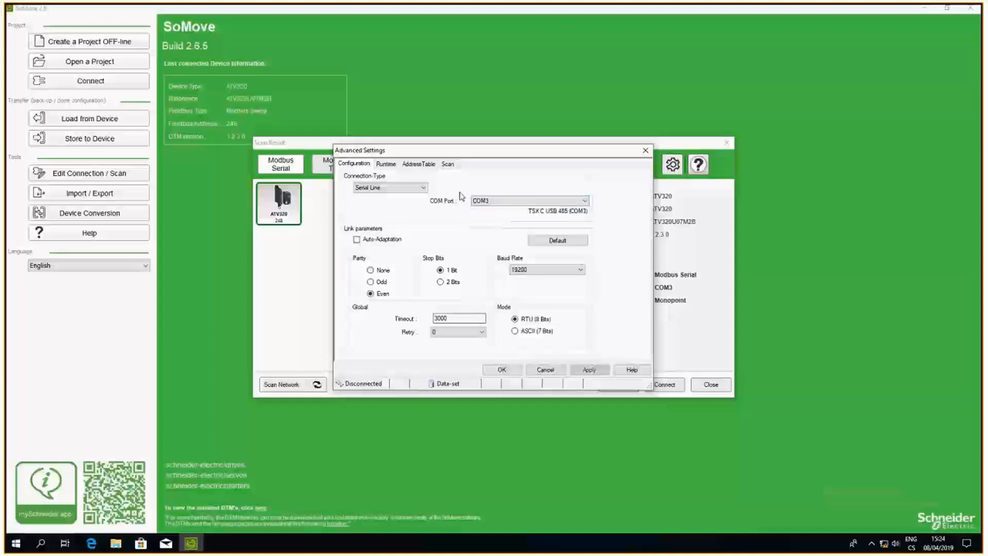
mouse_move(621, 278)
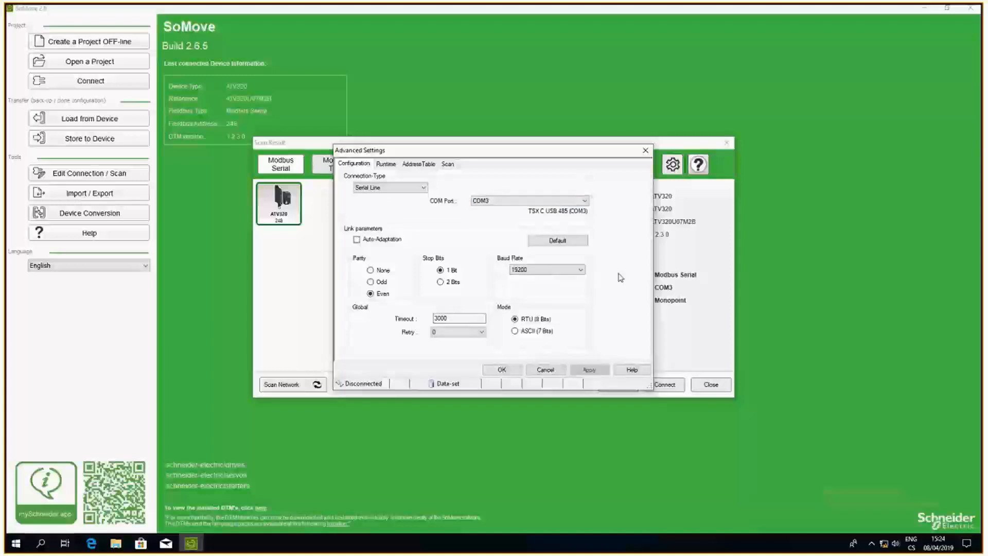
mouse_move(386, 168)
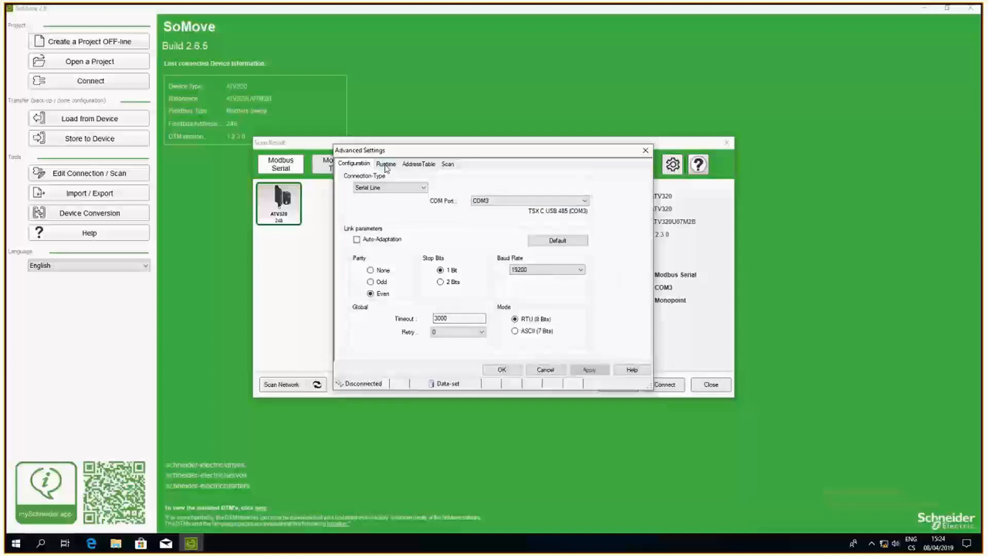
Review the Runtime and AddressTable tabs, then view Monopoint scan mode
left_click(385, 163)
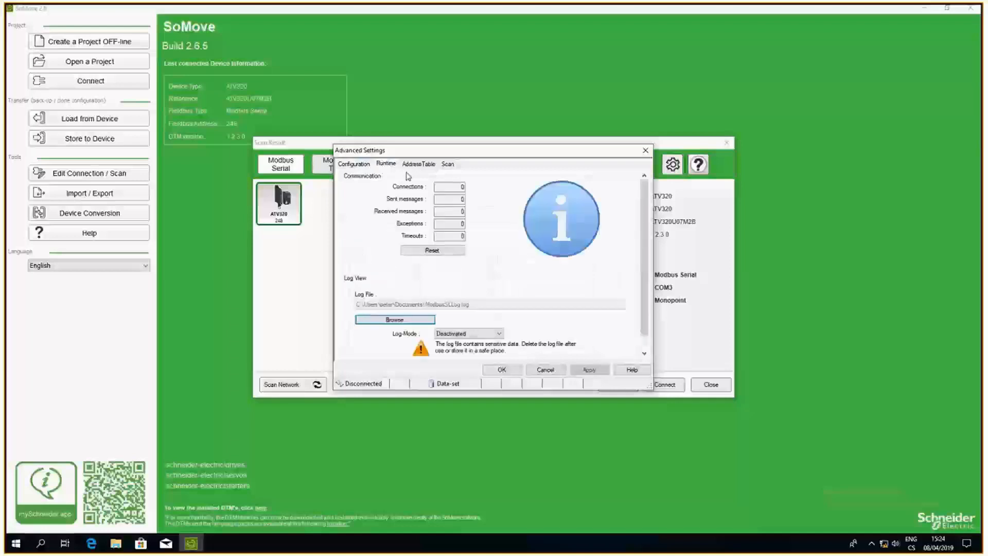
left_click(448, 164)
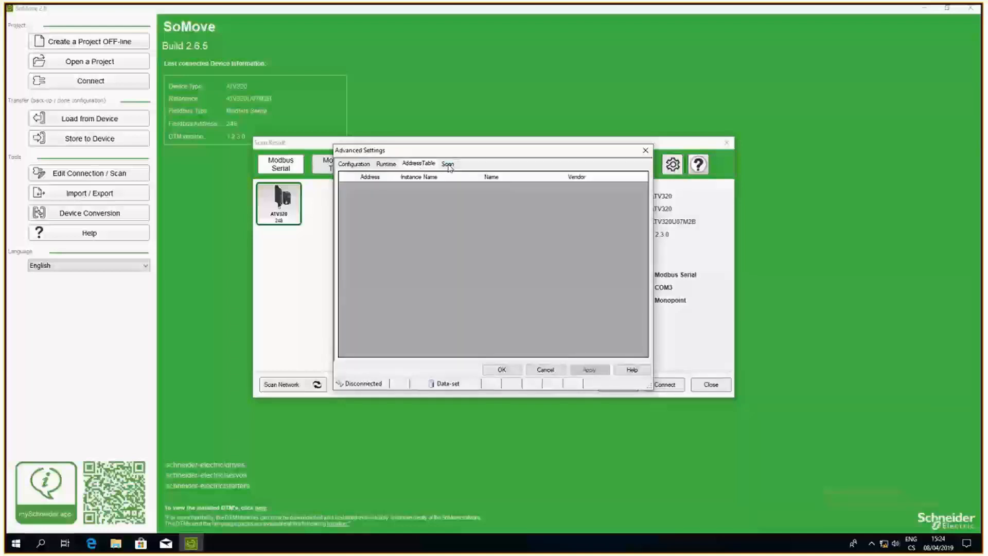
left_click(447, 163)
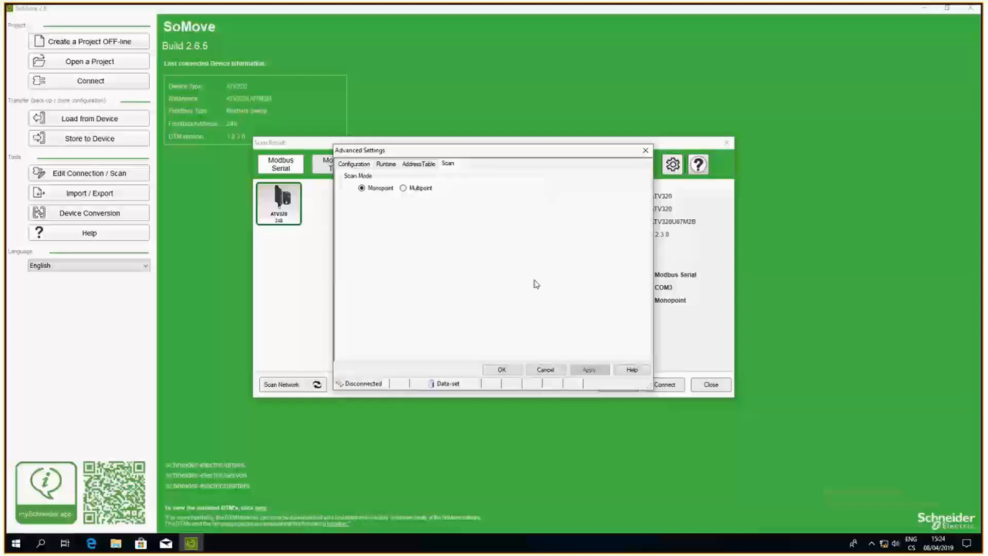
mouse_move(467, 228)
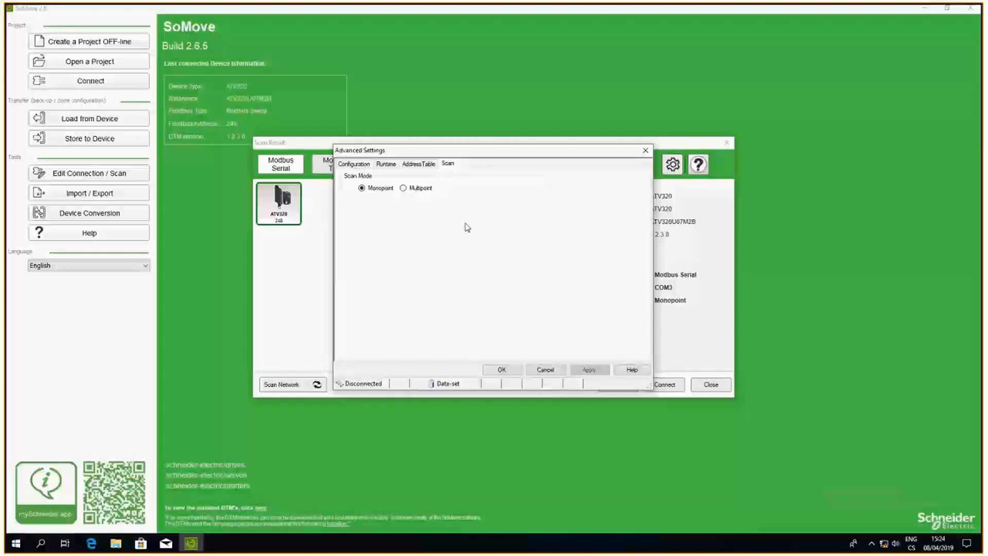
left_click(404, 188)
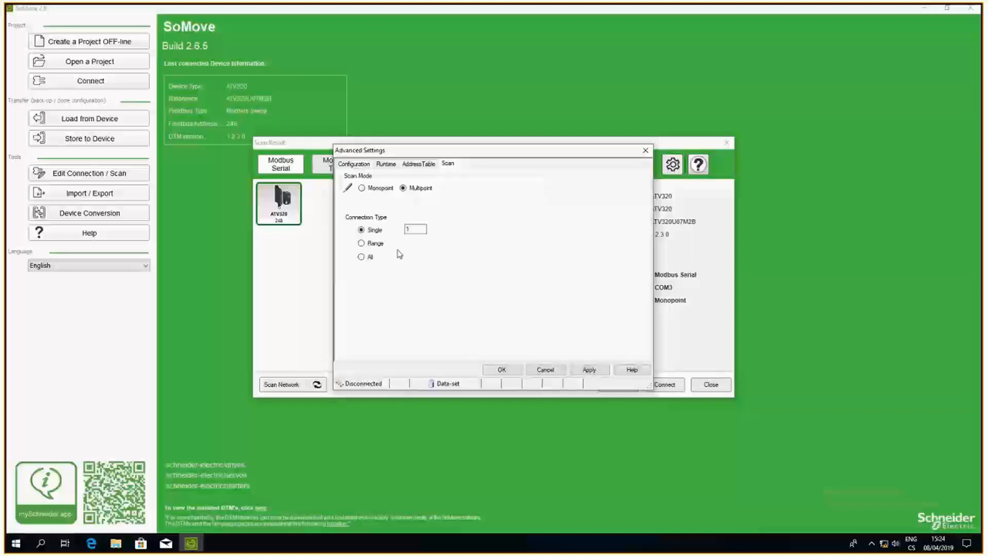
left_click(362, 242)
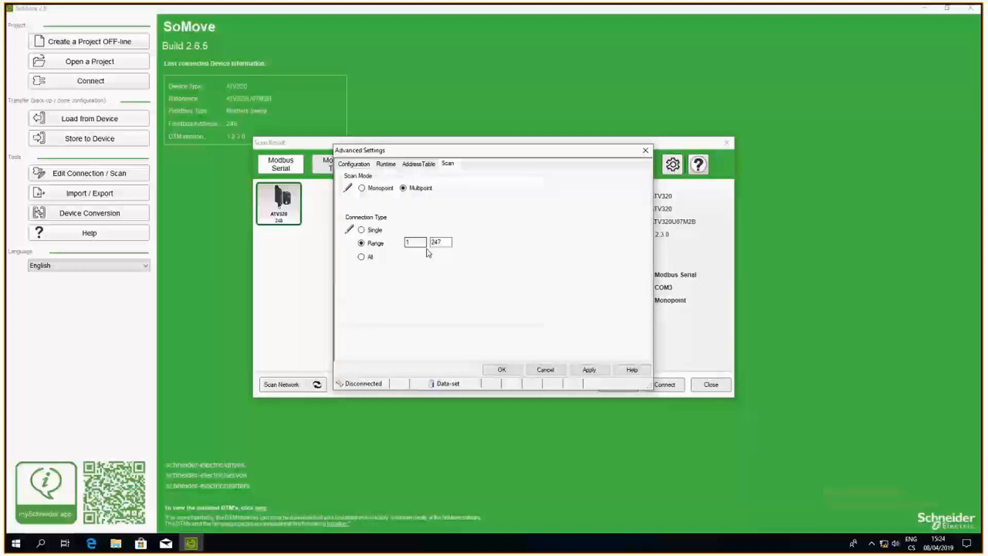
mouse_move(417, 256)
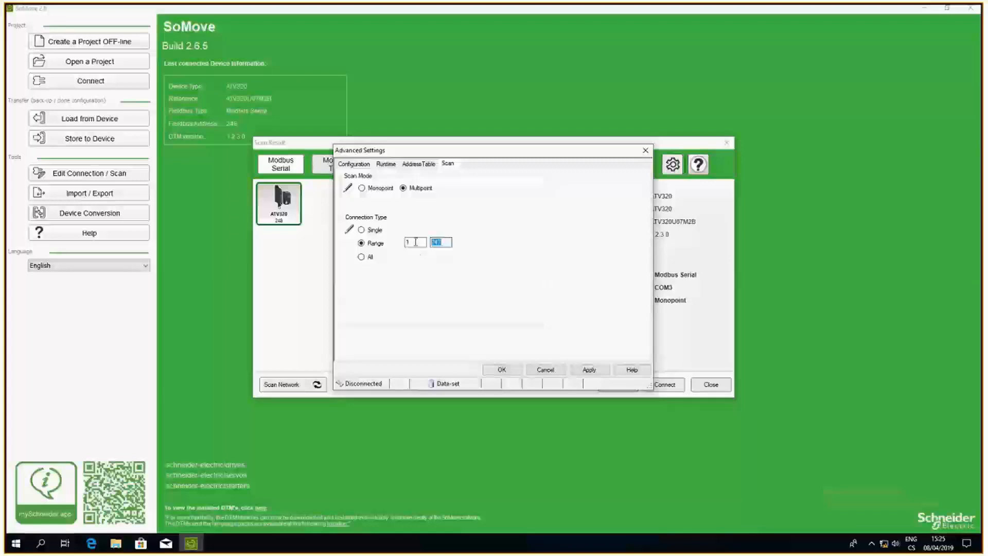
mouse_move(441, 270)
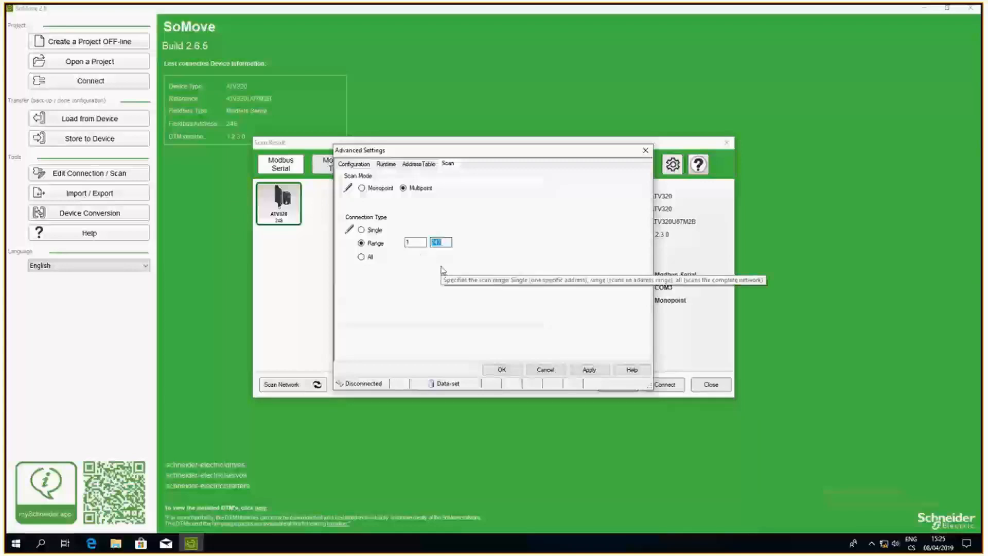
type("5")
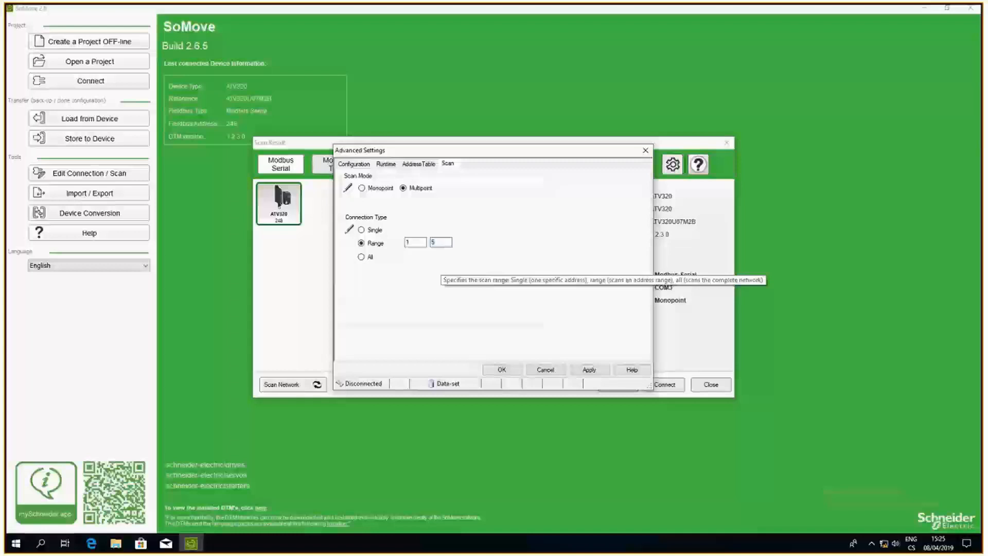
mouse_move(441, 270)
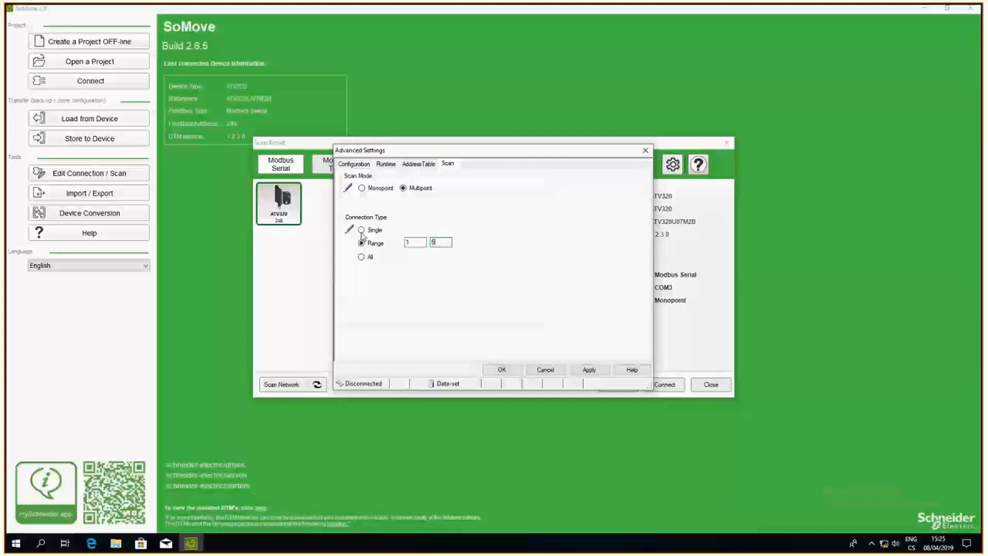
left_click(361, 229)
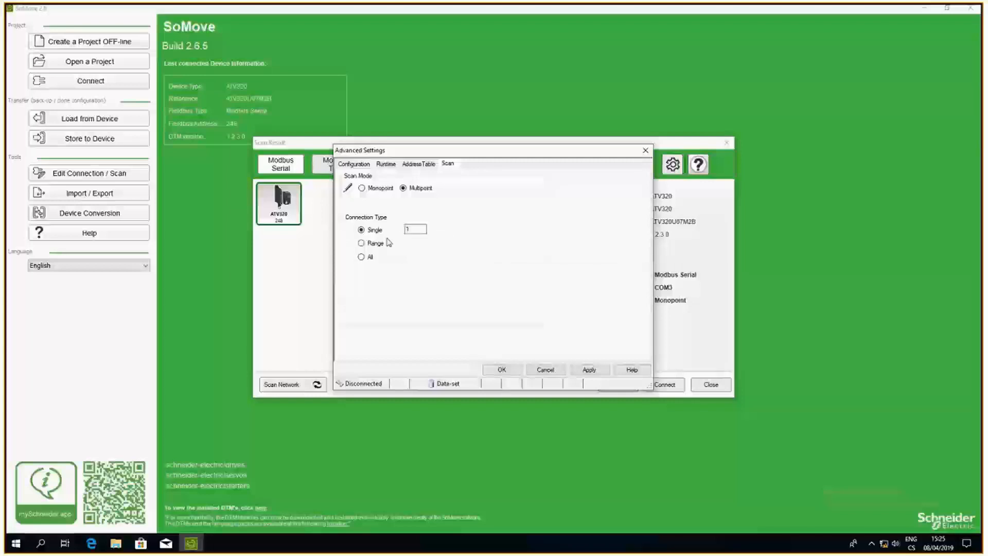
left_click(361, 188)
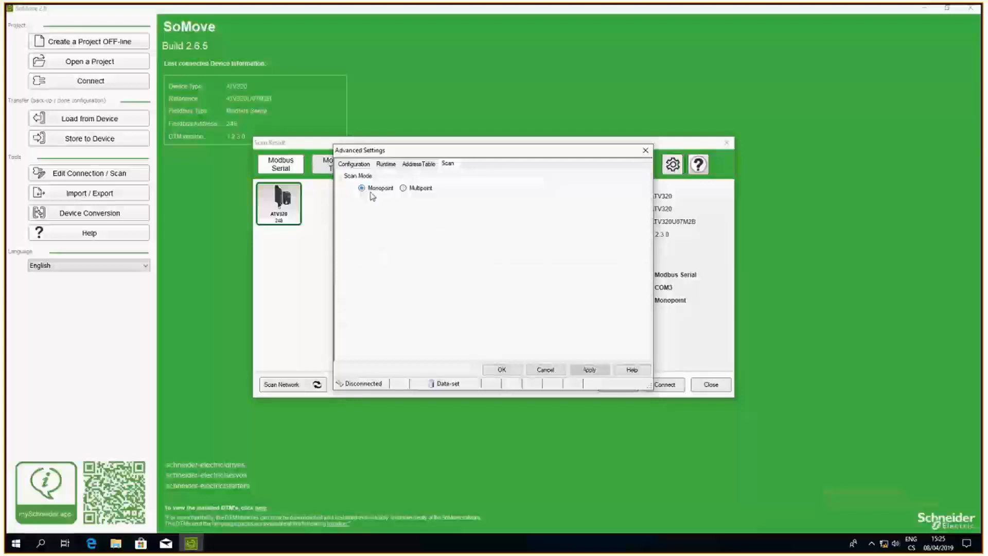
mouse_move(374, 200)
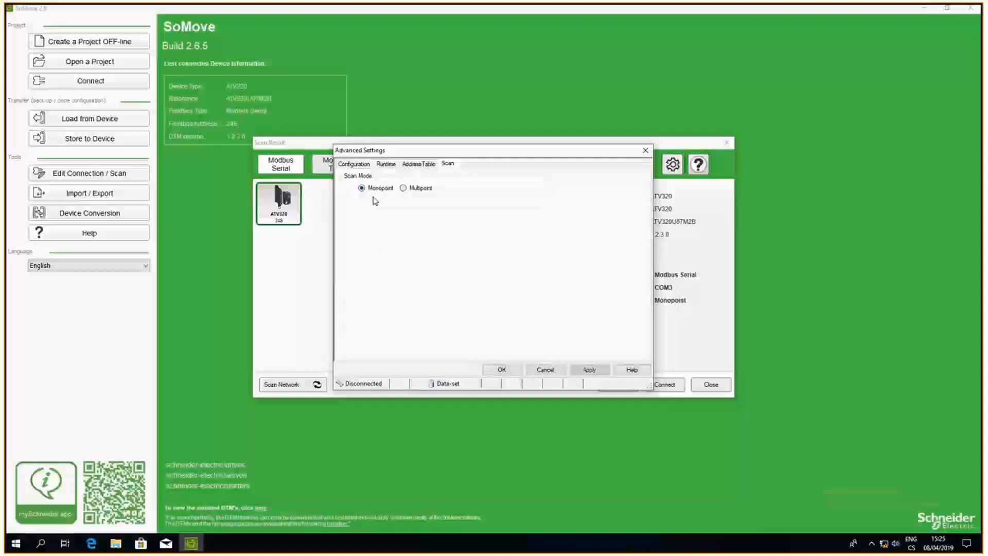
mouse_move(376, 202)
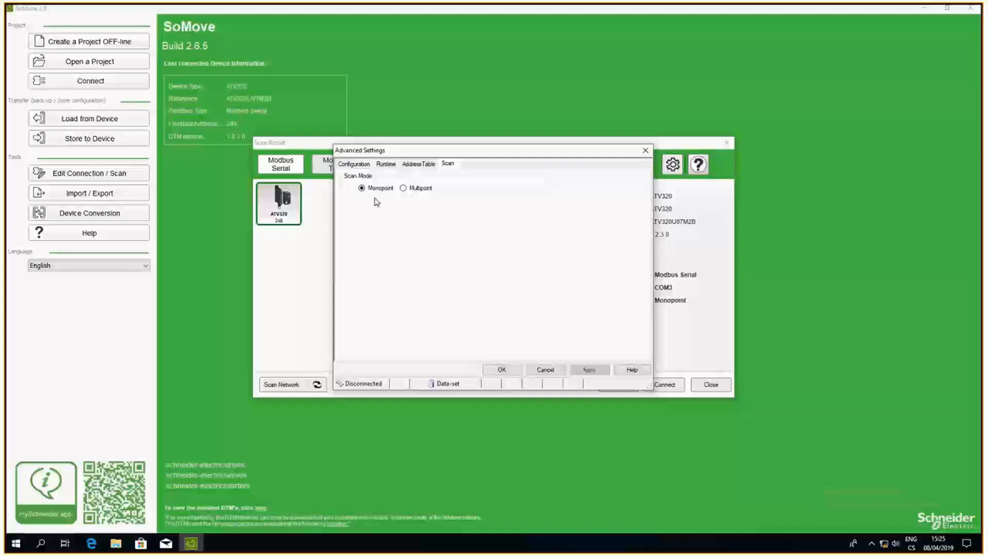
mouse_move(373, 201)
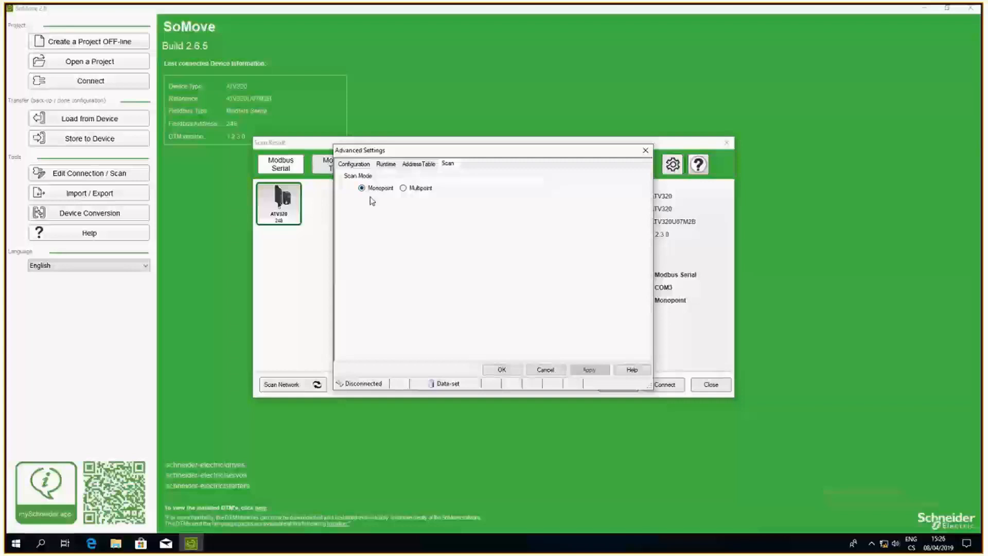
mouse_move(367, 208)
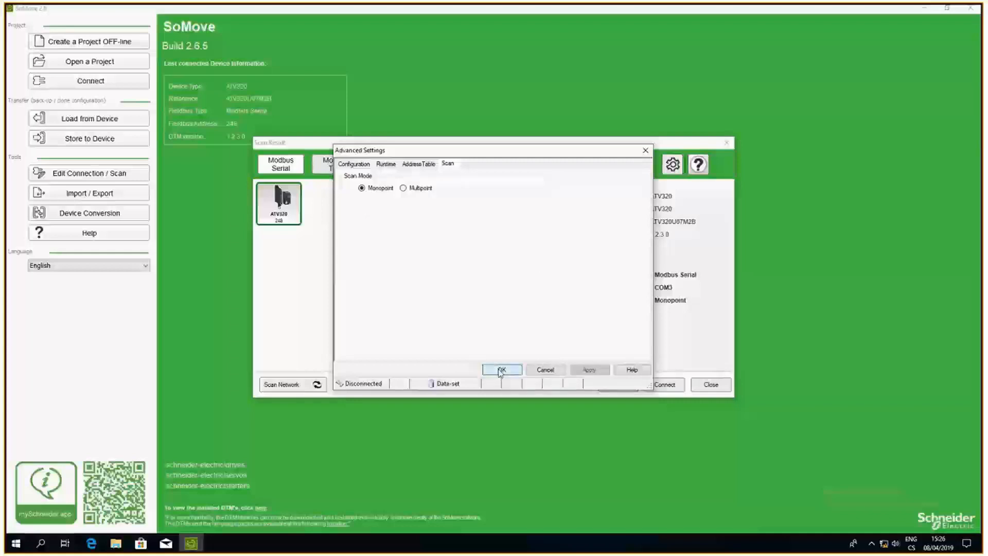
Accept the advanced settings and connect to the ATV320 at address 248
left_click(501, 370)
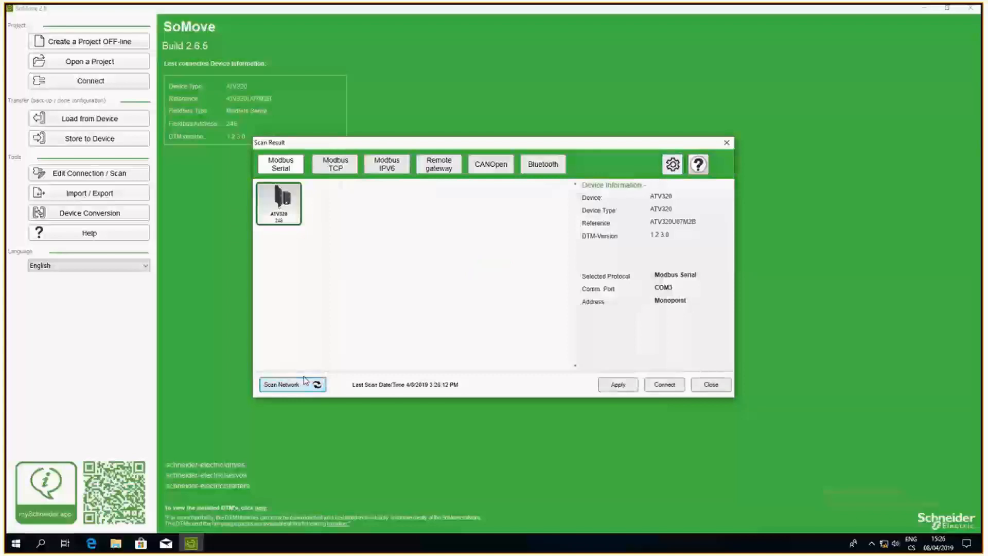
mouse_move(308, 252)
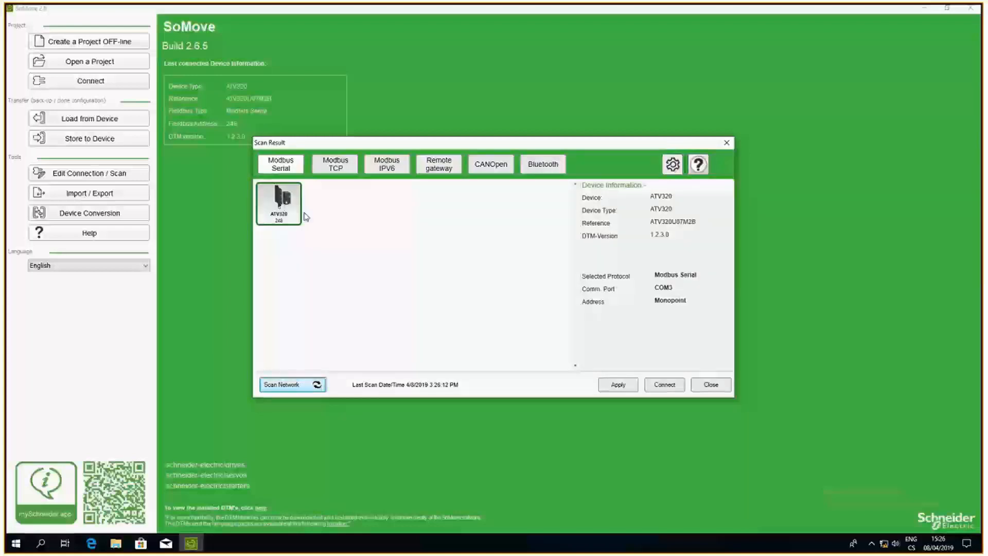
mouse_move(675, 394)
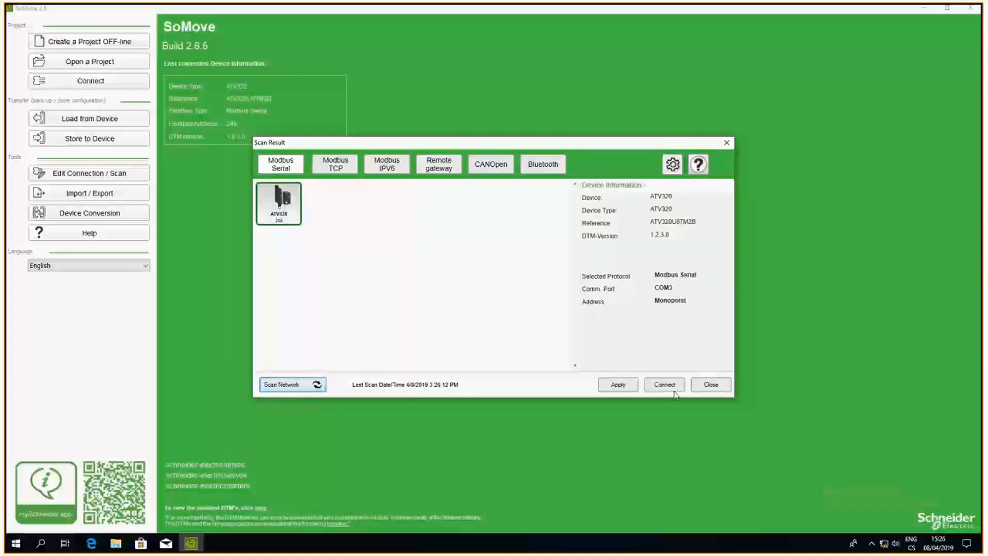
mouse_move(283, 211)
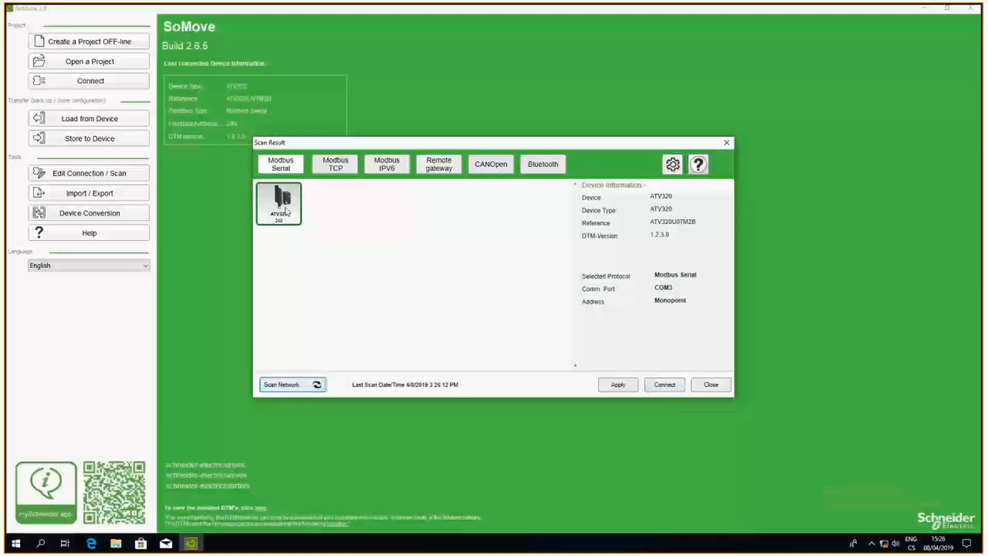
left_click(663, 385)
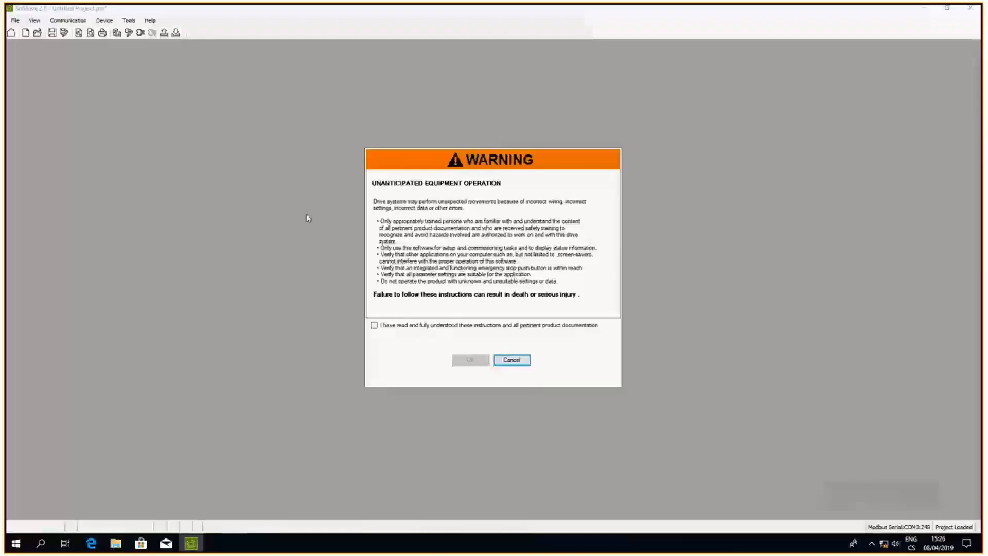
mouse_move(455, 244)
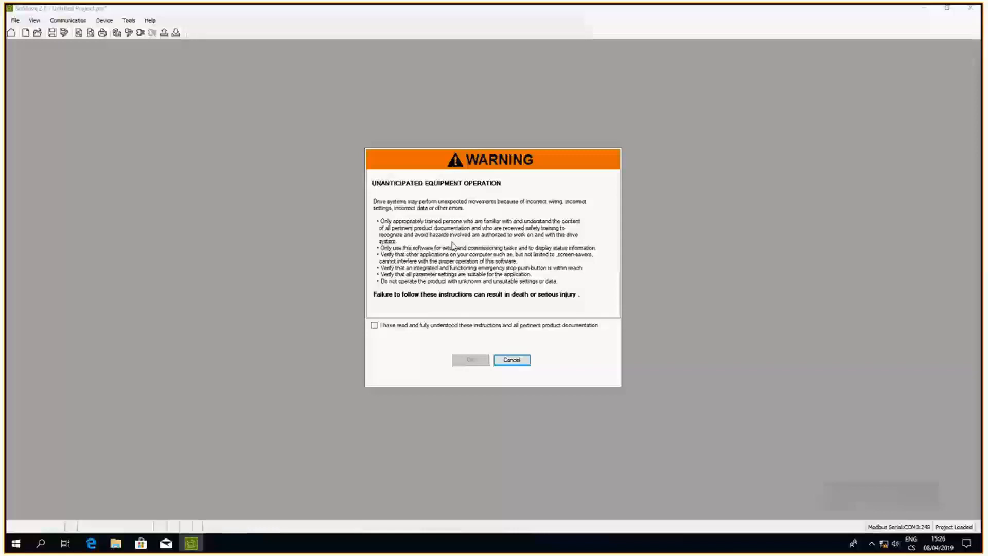
mouse_move(432, 292)
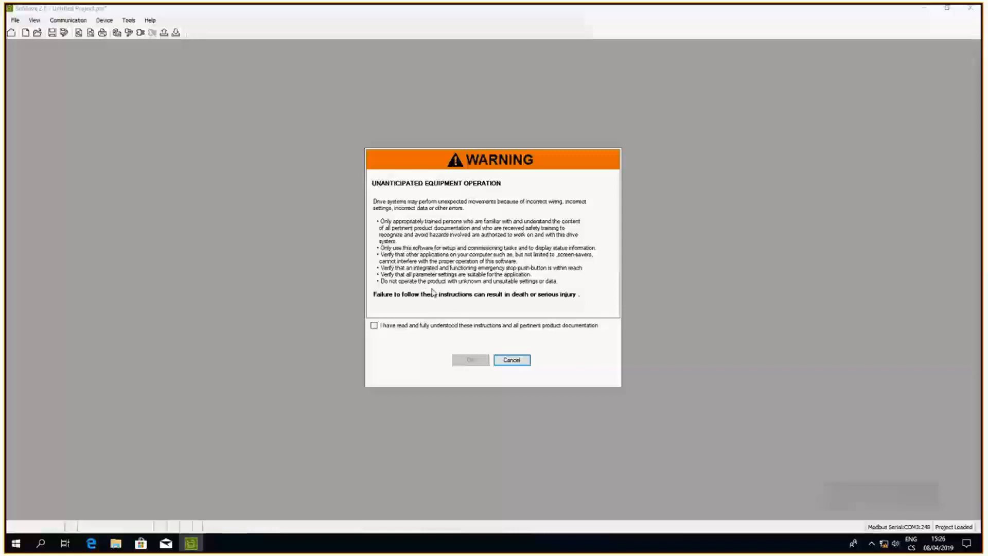